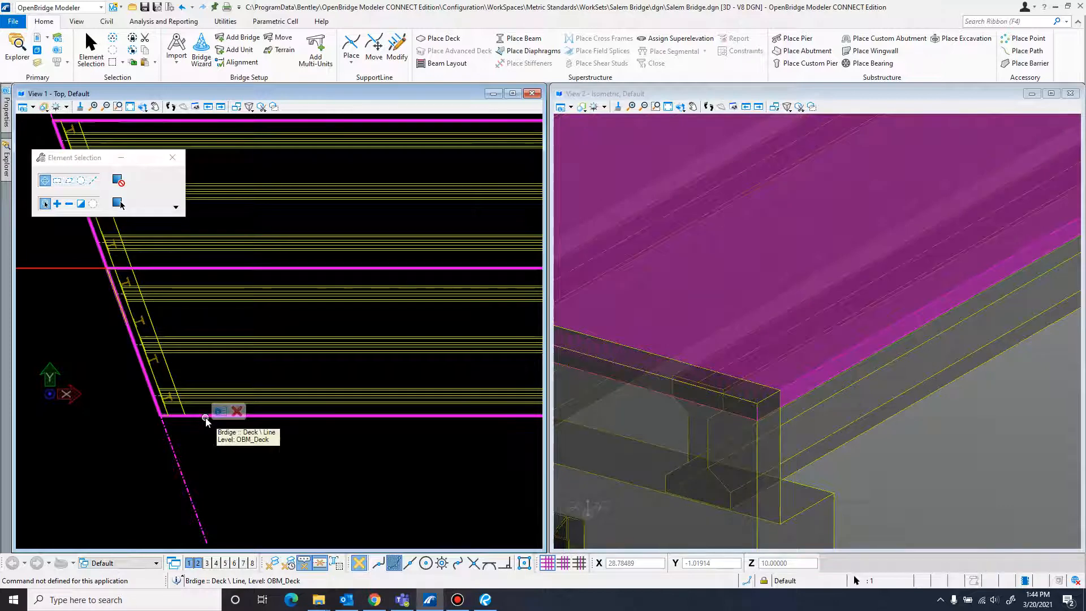
- Change the deck's Start Station Offset to 0.30000 in its quick properties
left_click(206, 421)
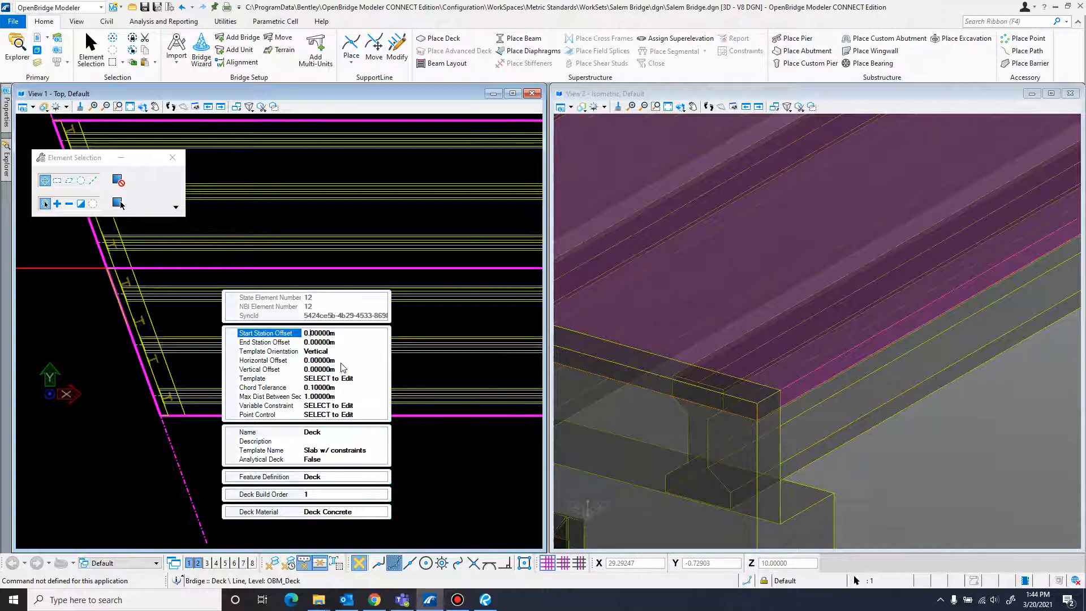
type("0.30000")
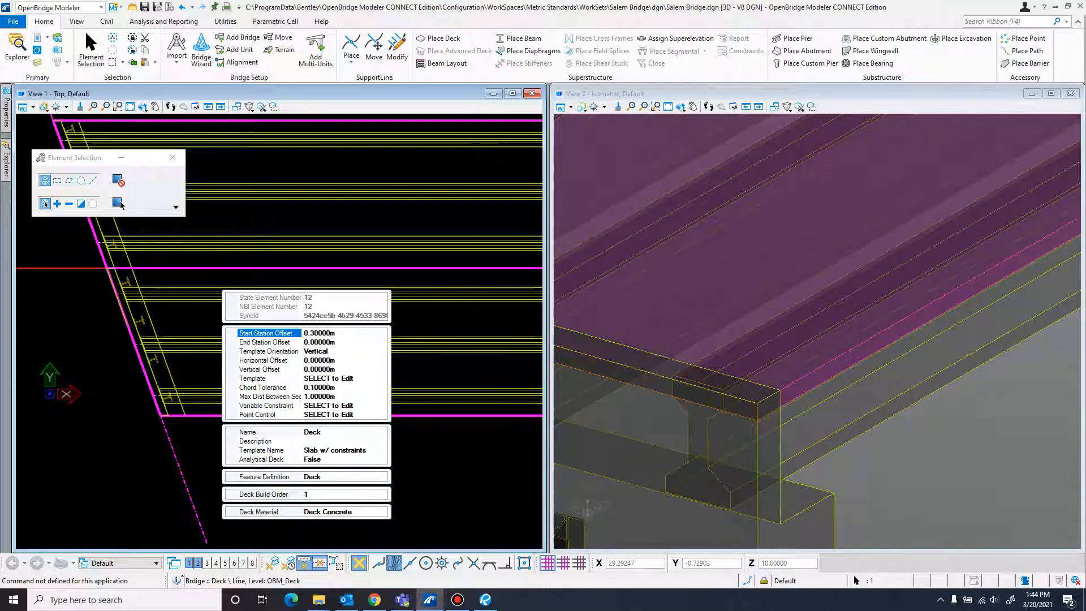
left_click(319, 342)
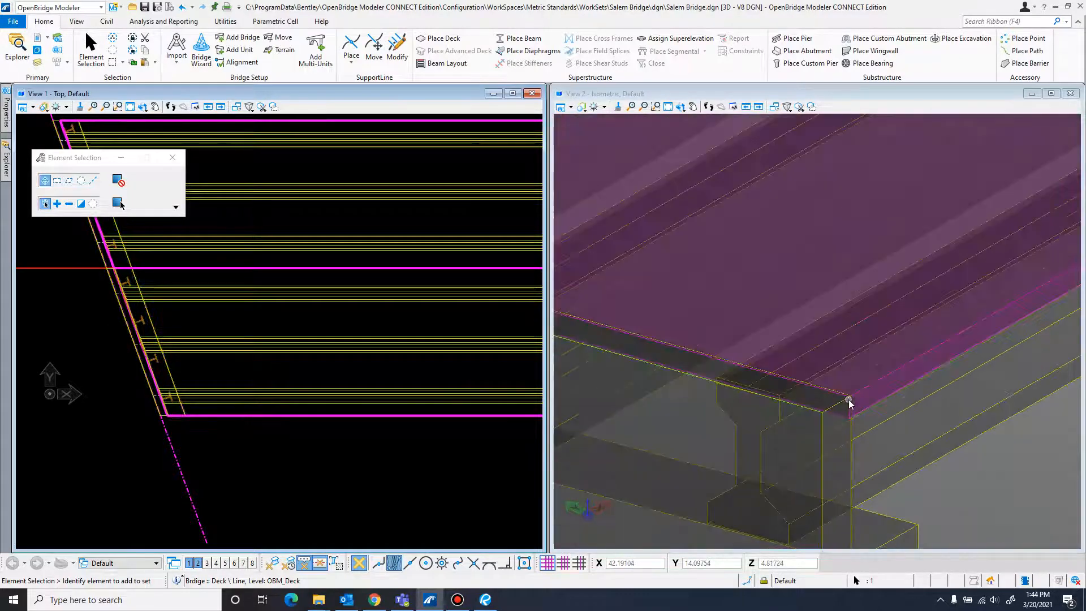
- Set the deck's End Station Offset to -0.30000 in the Properties panel
left_click(850, 401)
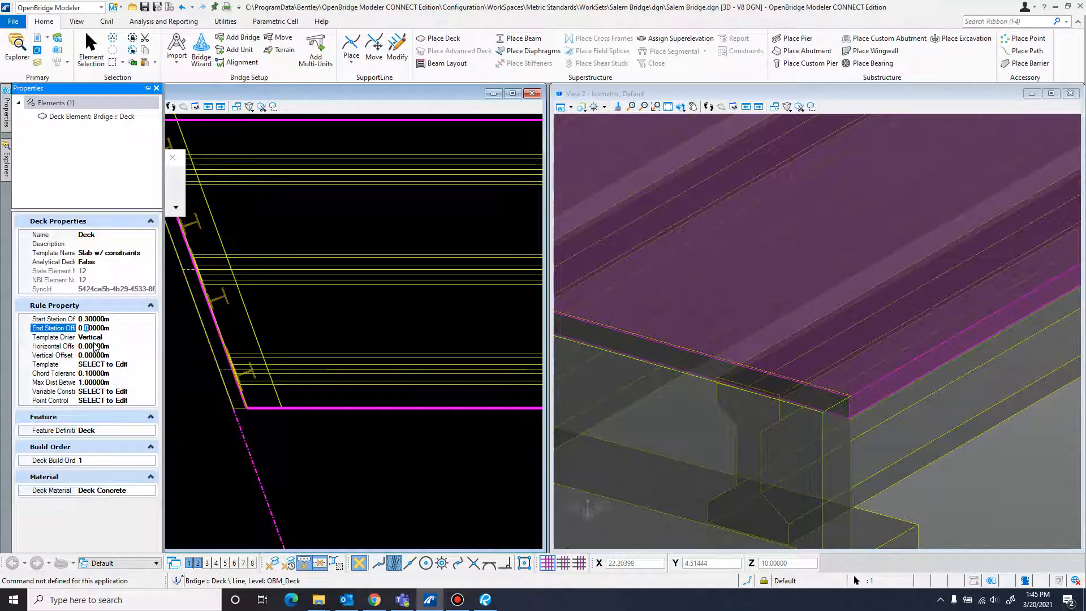
type("0.30000")
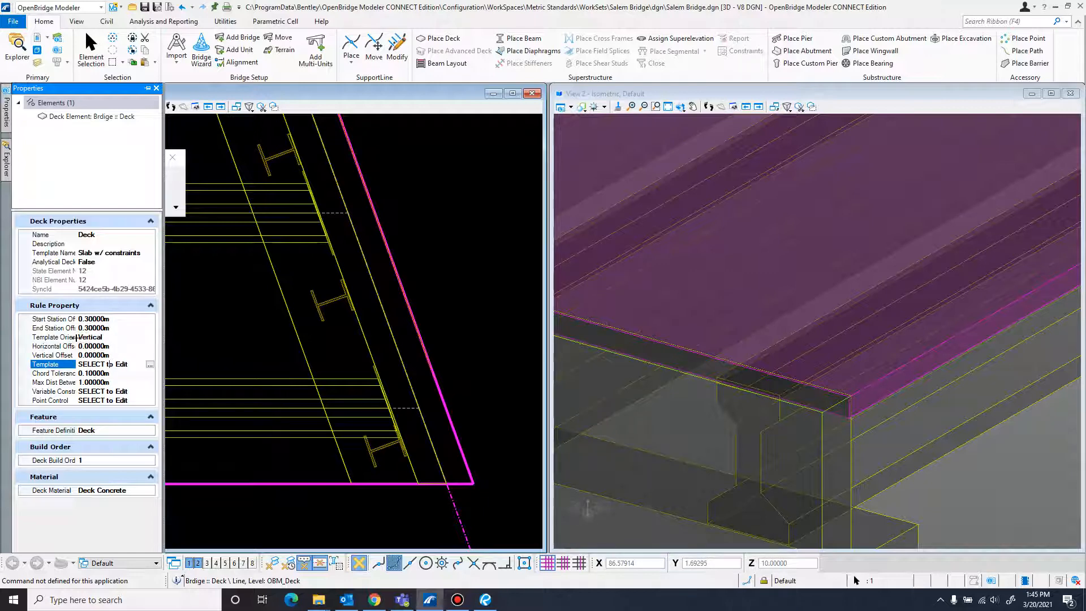
left_click(52, 327)
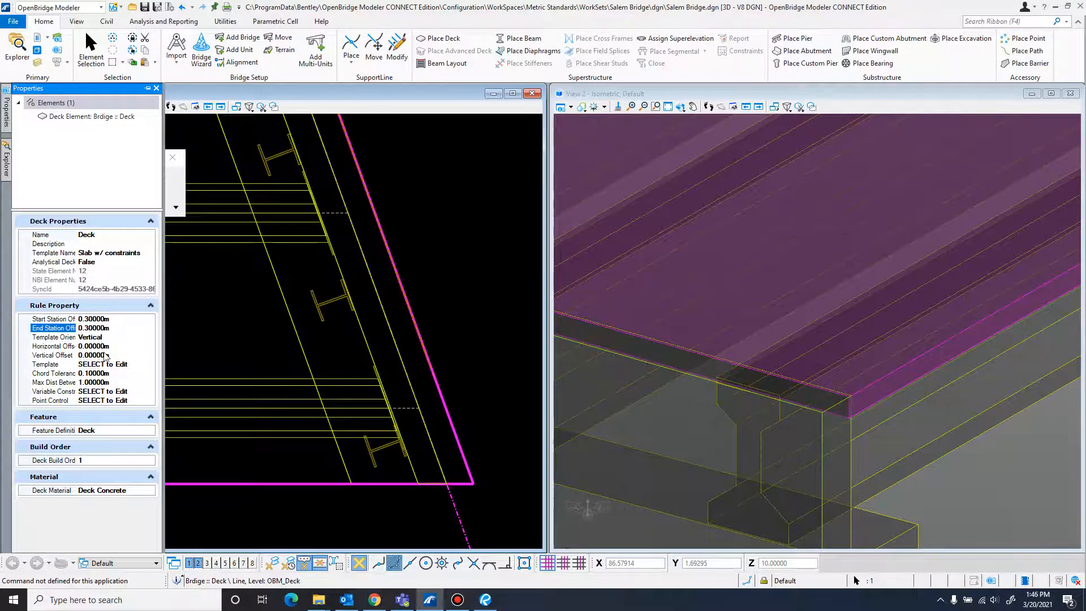
type("-0.30000")
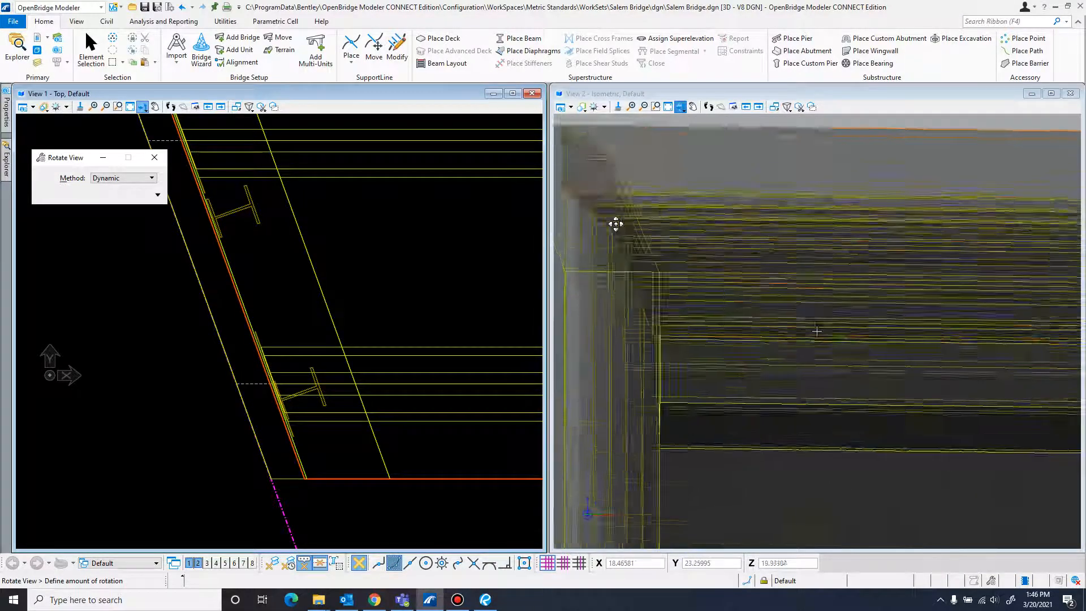
left_click_drag(617, 224, 610, 251)
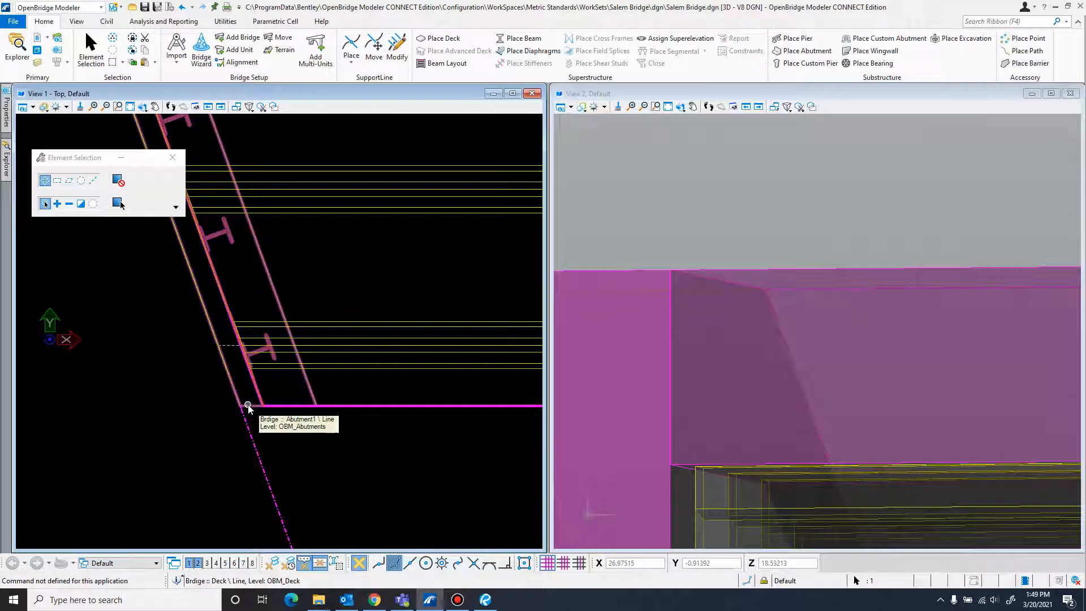
left_click(248, 407)
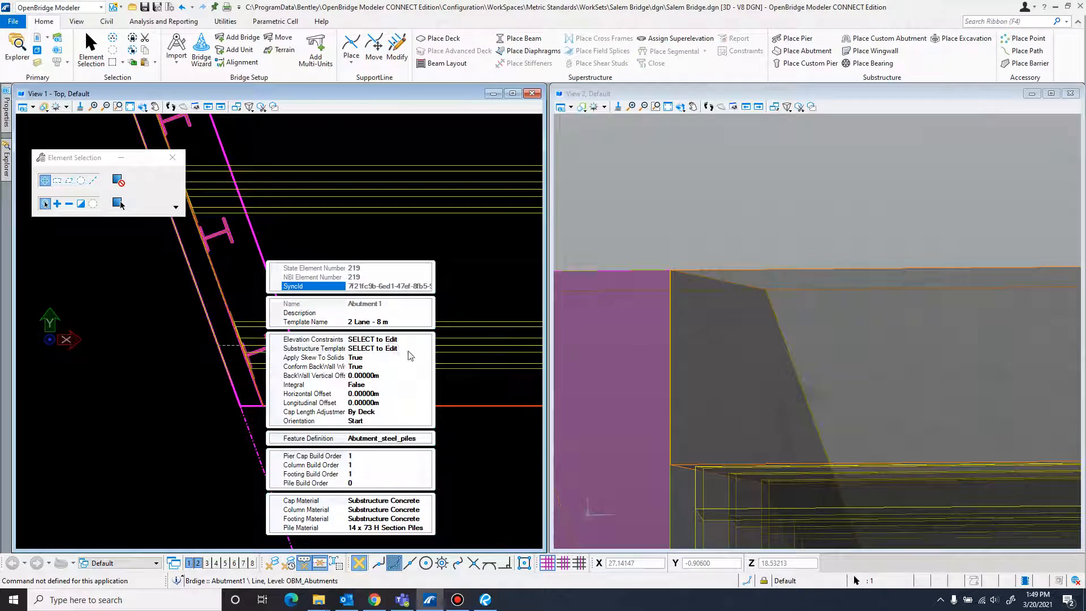
left_click(372, 348)
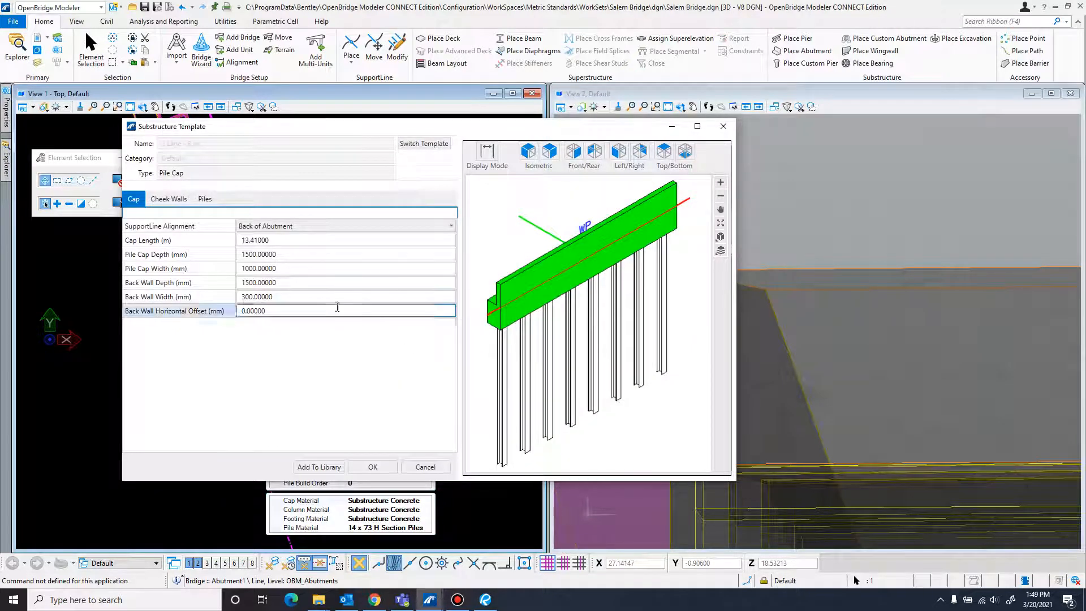
left_click(312, 296)
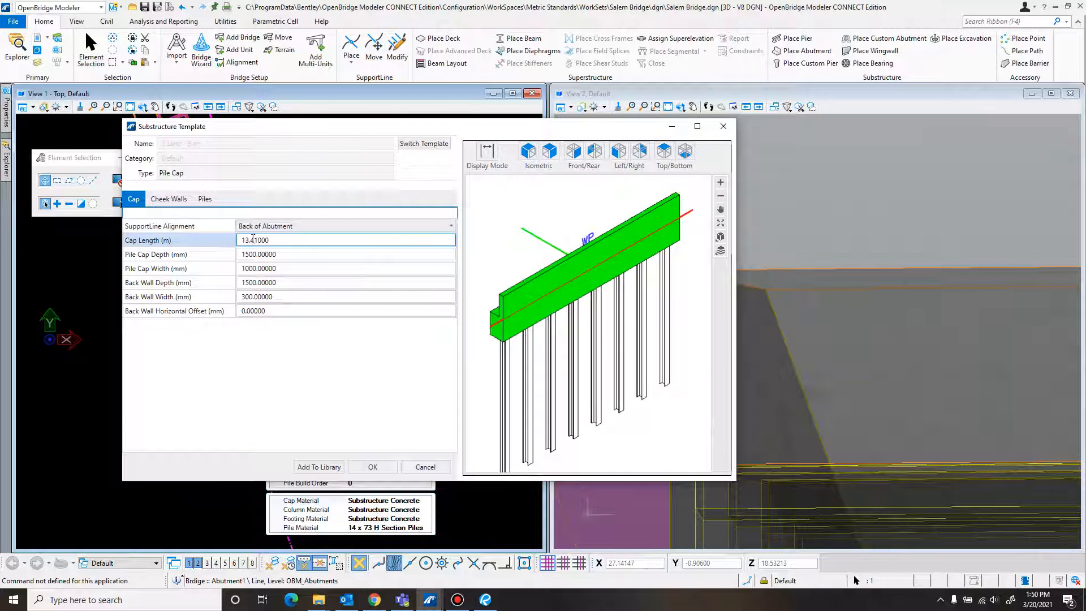
left_click(346, 254)
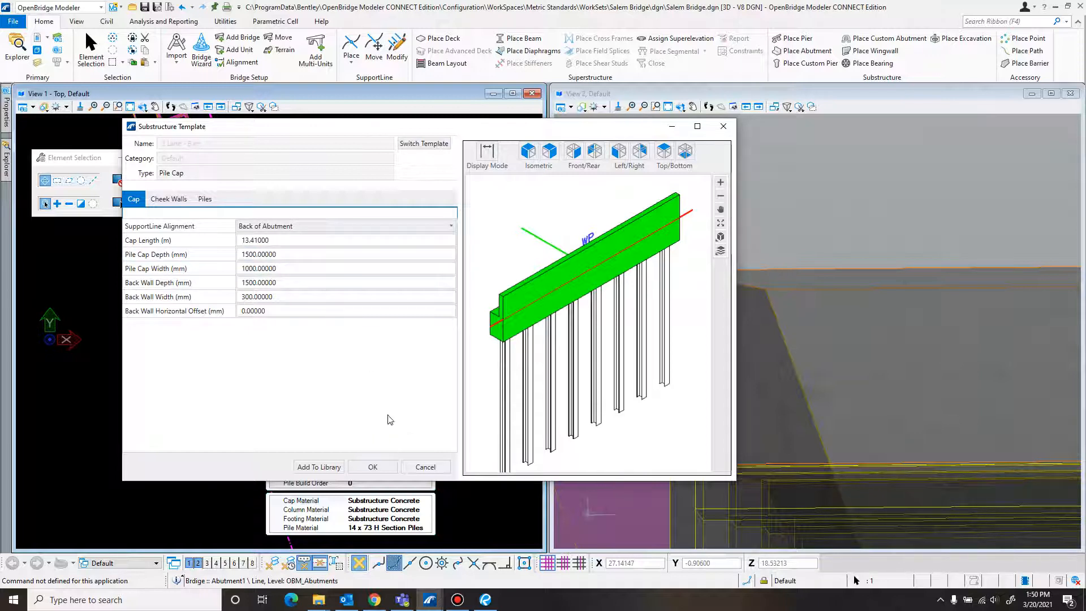
left_click(345, 240)
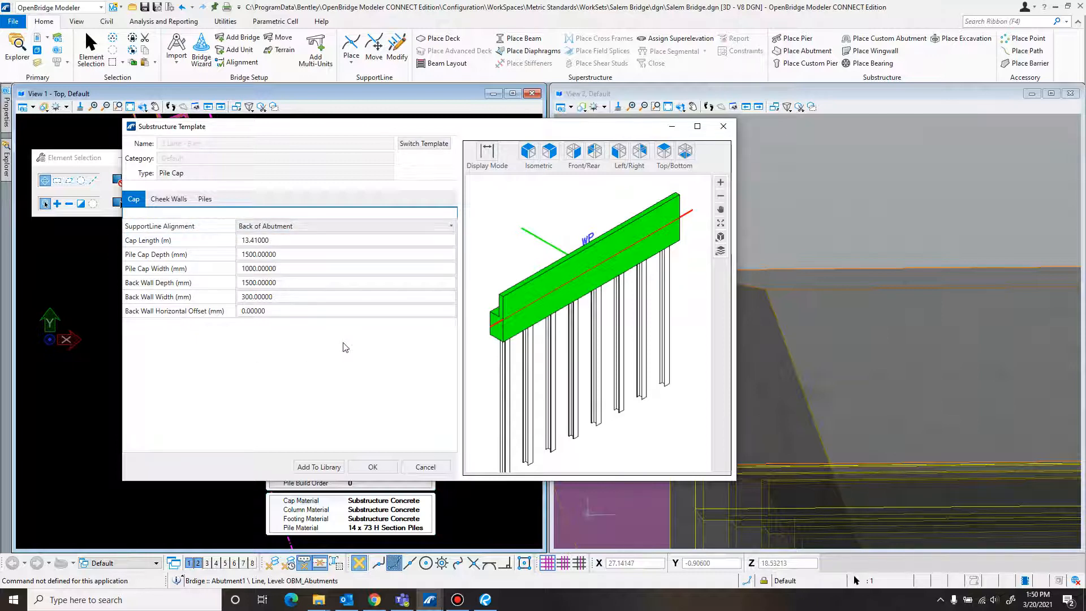
mouse_move(736, 143)
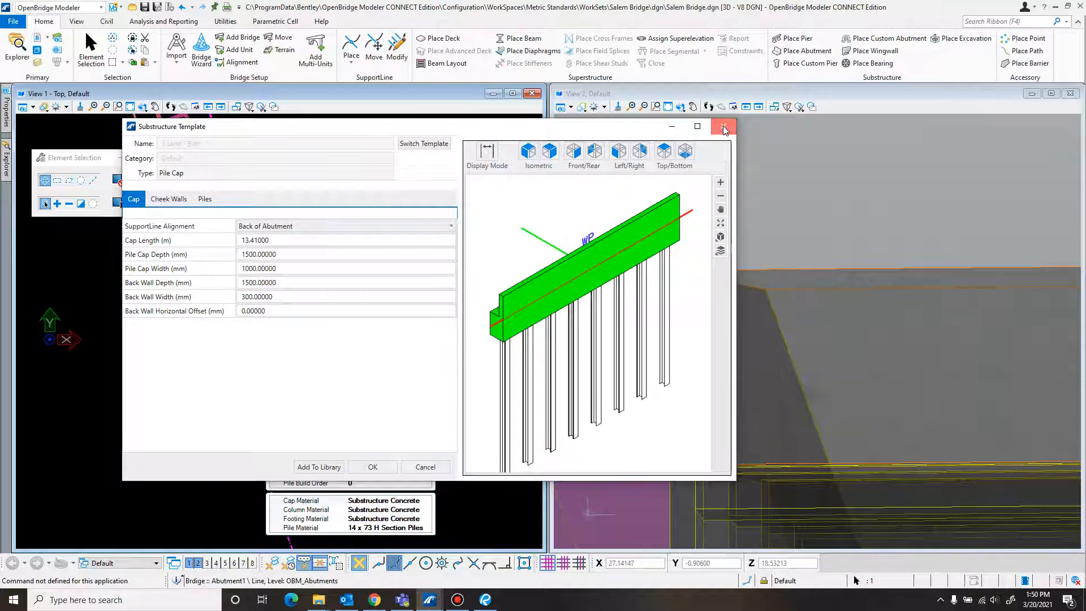
left_click(724, 130)
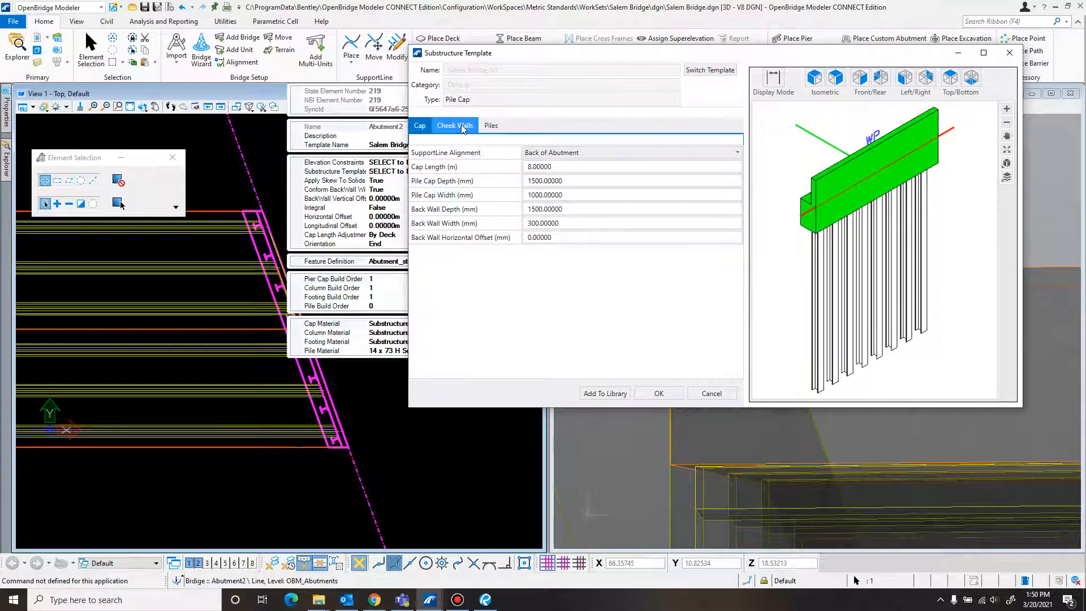
- Set Abutment 2's Pile Length to 9.4000 on the Piles tab and apply
left_click(490, 126)
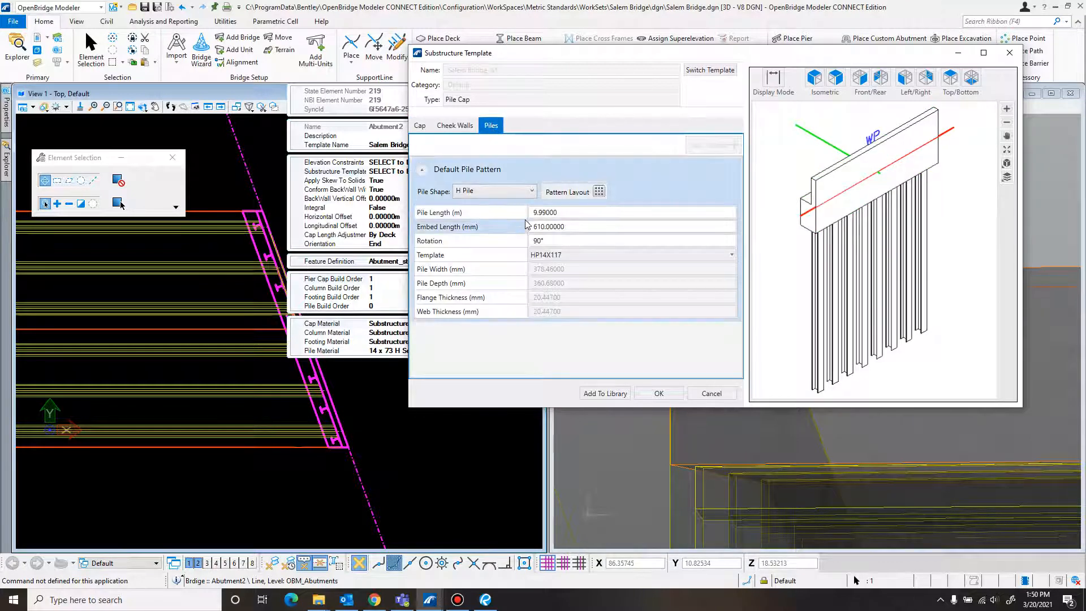
mouse_move(582, 225)
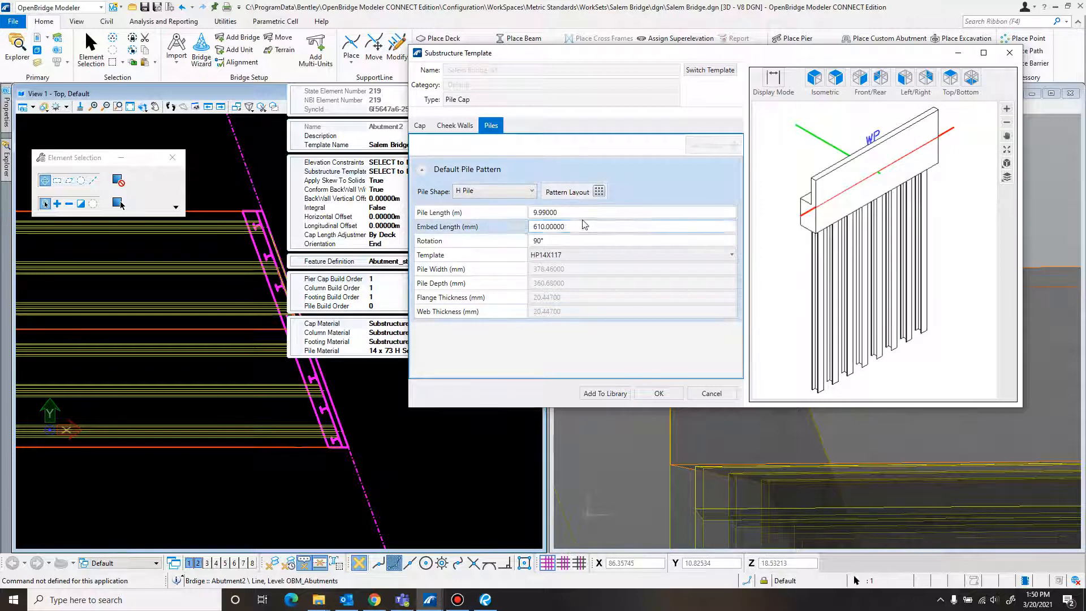
left_click(624, 212)
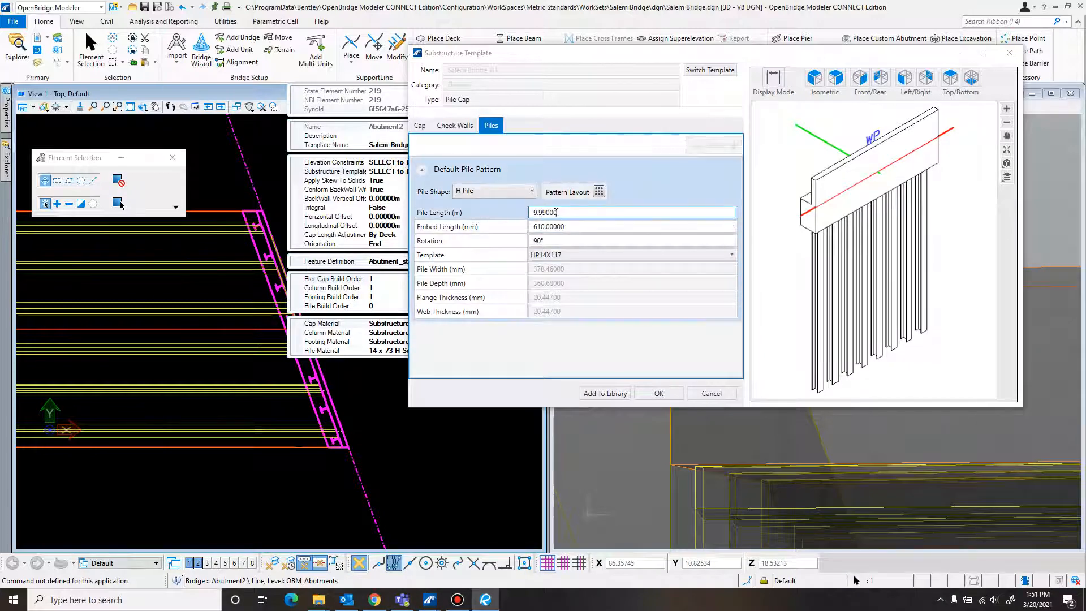
type("9.4000")
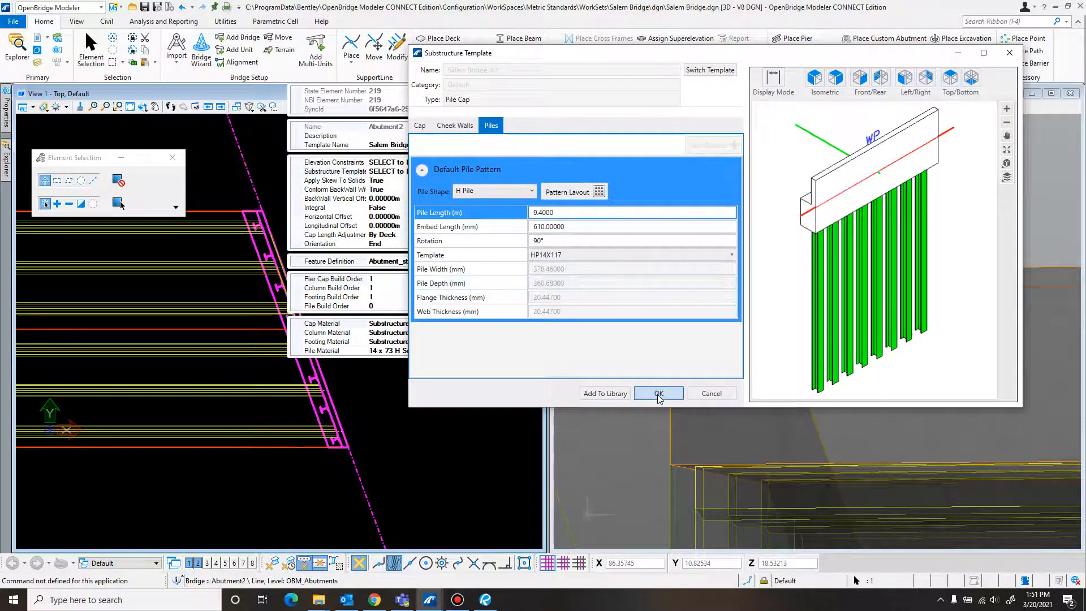
left_click(658, 392)
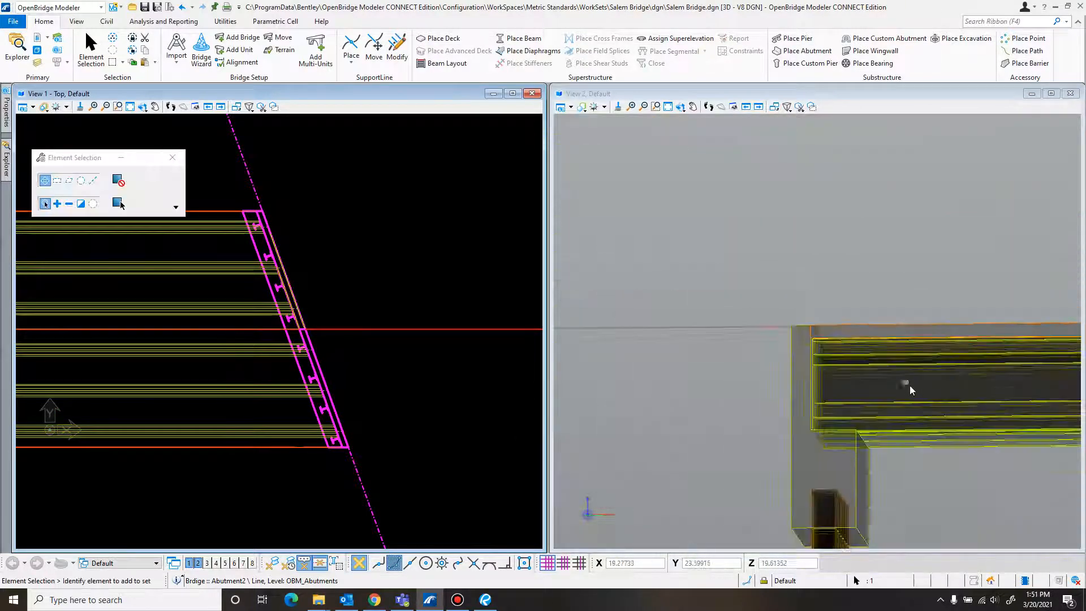
left_click(645, 107)
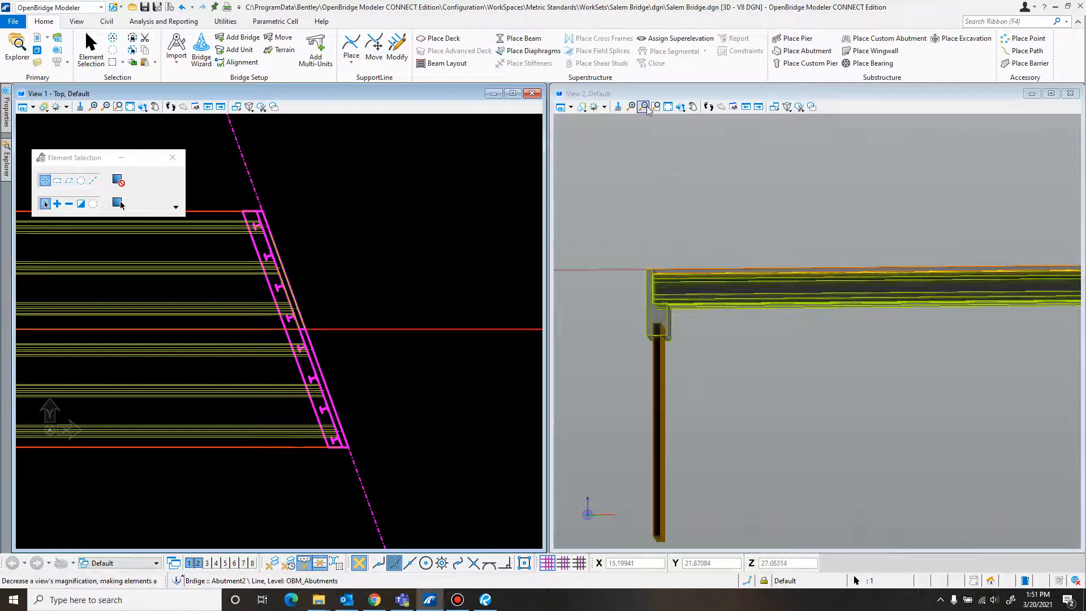
left_click(642, 107)
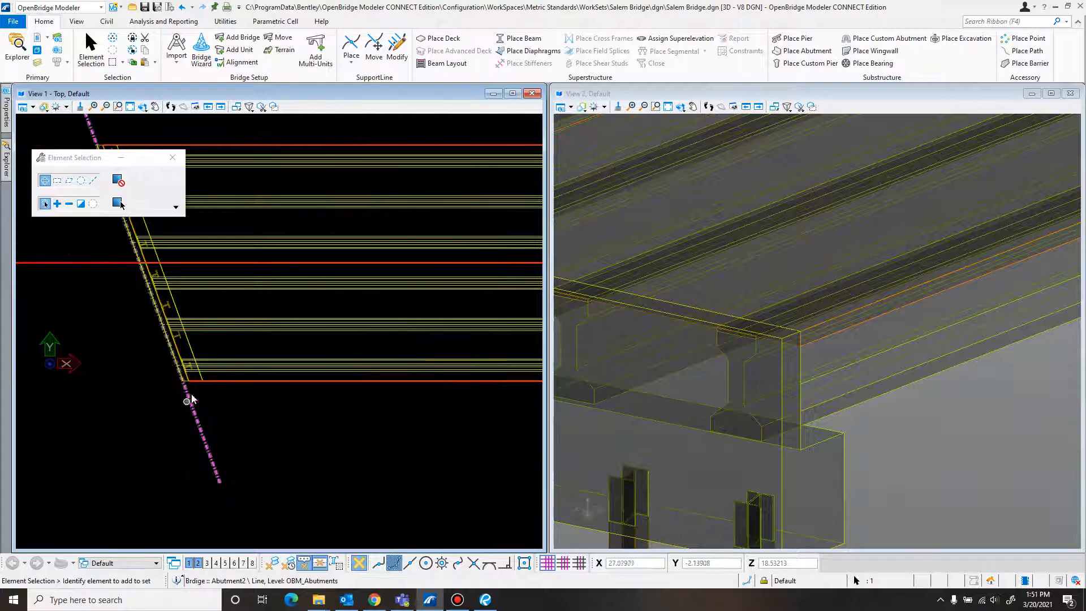
left_click(215, 438)
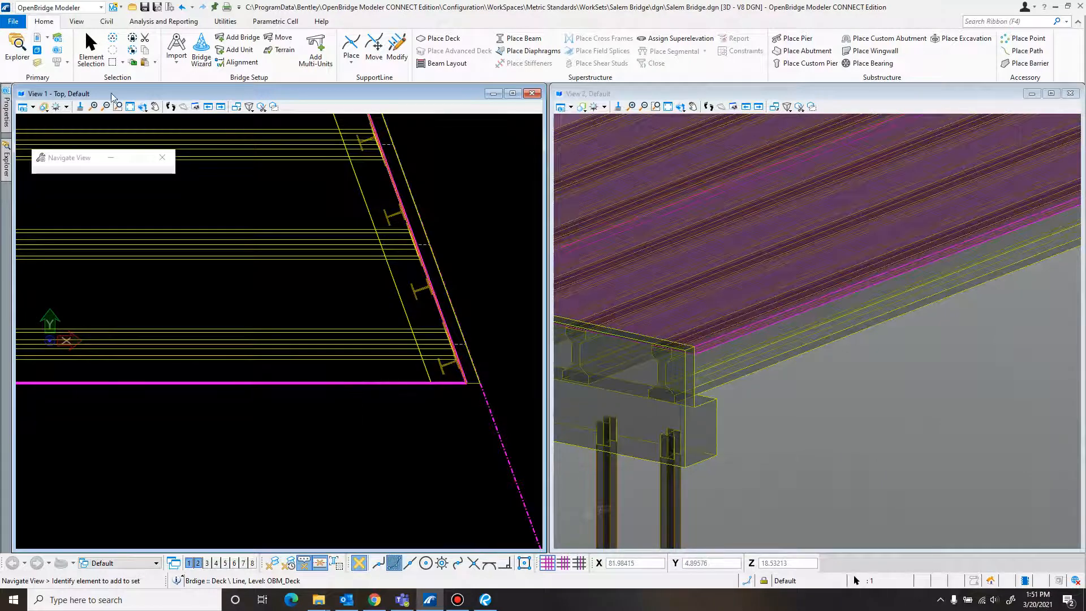
- Enter -0.32 as the deck's end station offset in Properties
left_click(91, 50)
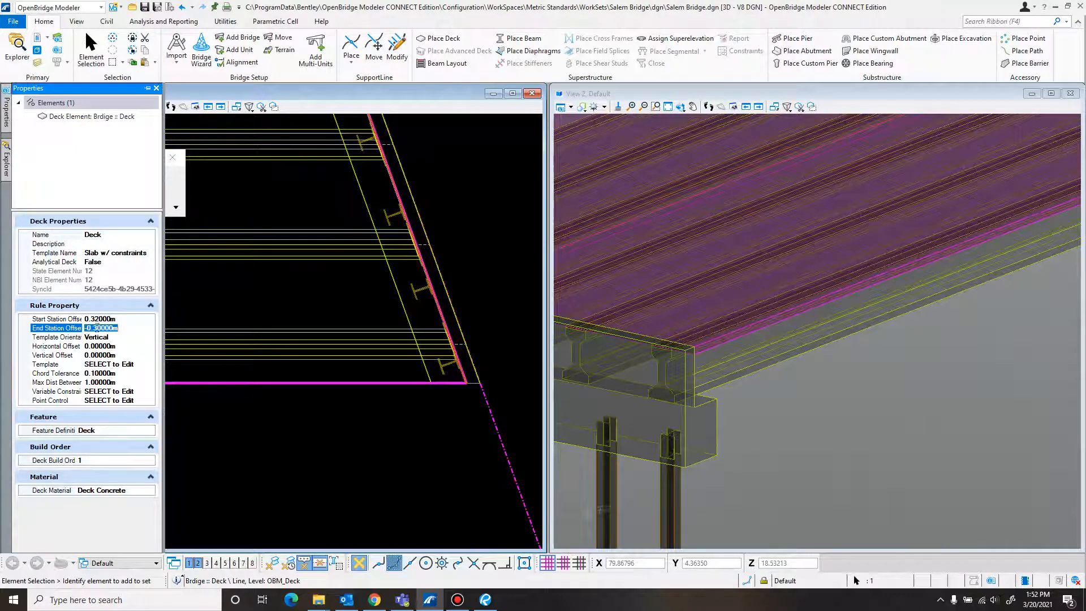
type("-0.320000")
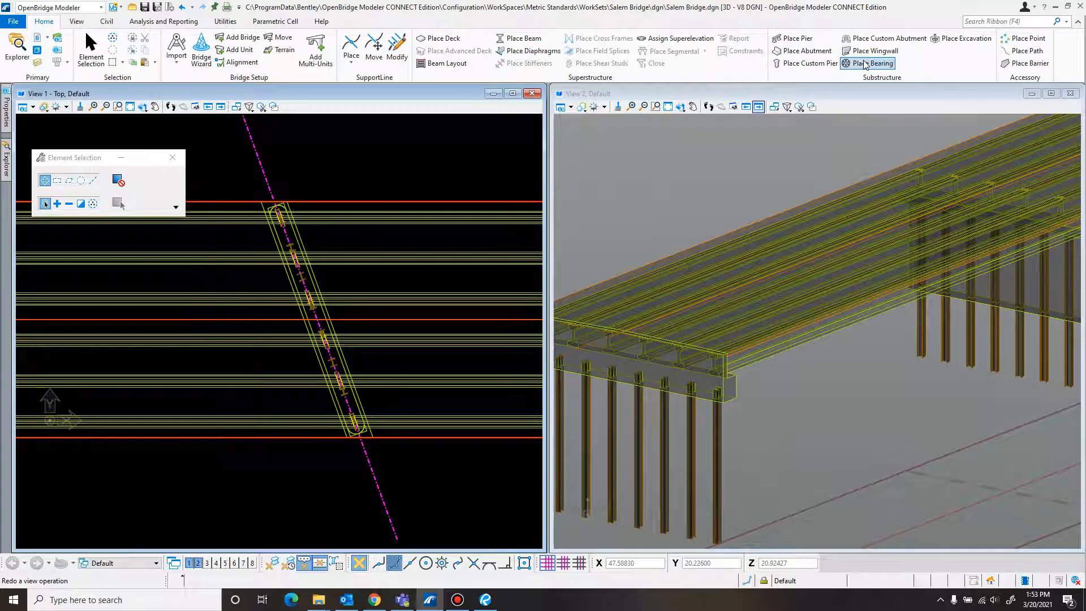
- Start Place Bearing and choose Cube as the bearing type
left_click(876, 63)
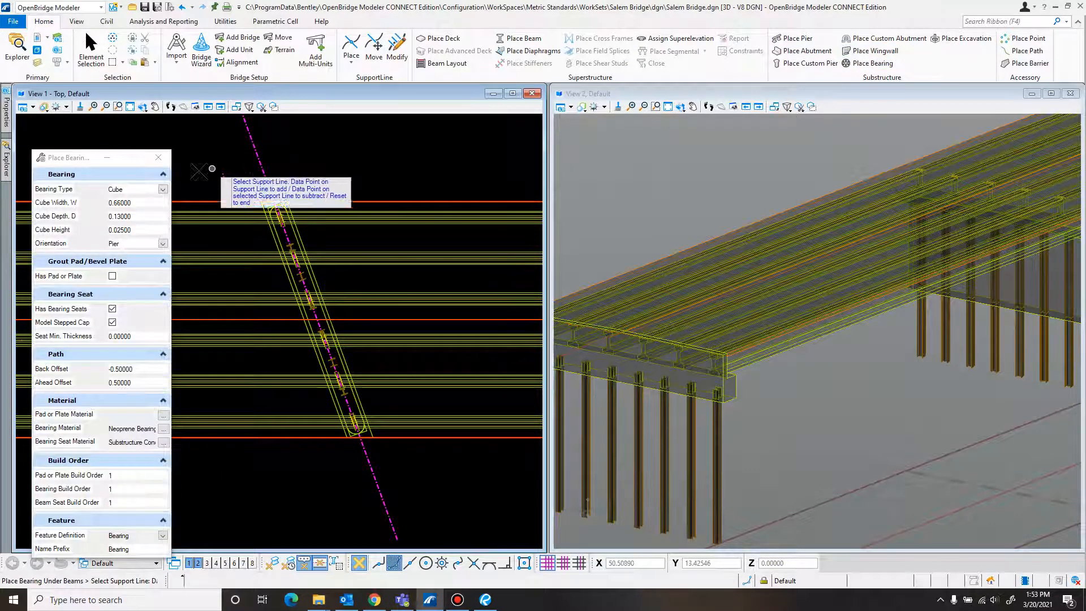
left_click(163, 189)
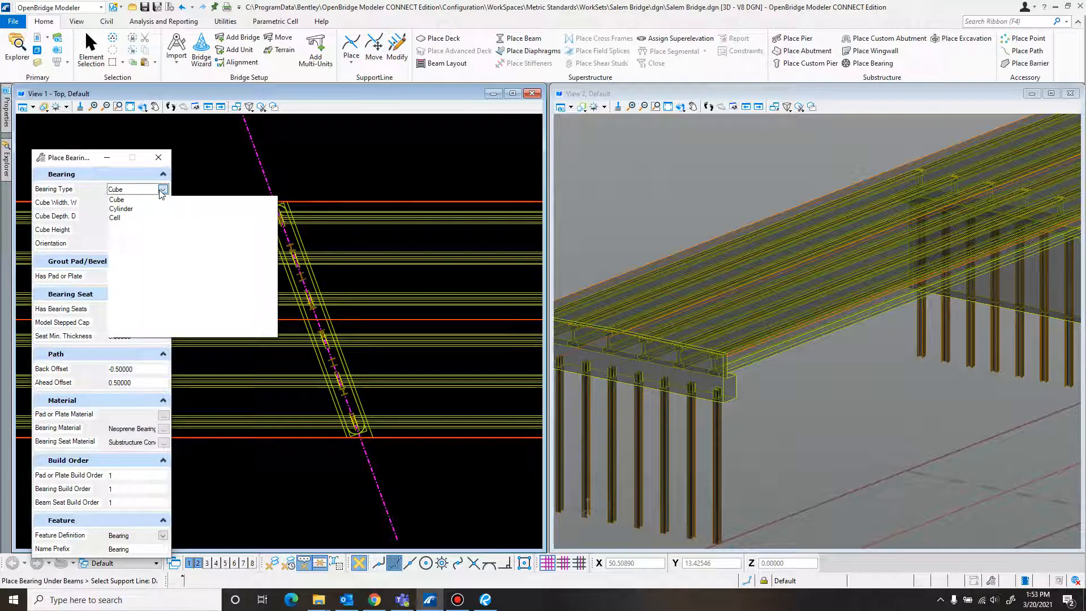
left_click(115, 200)
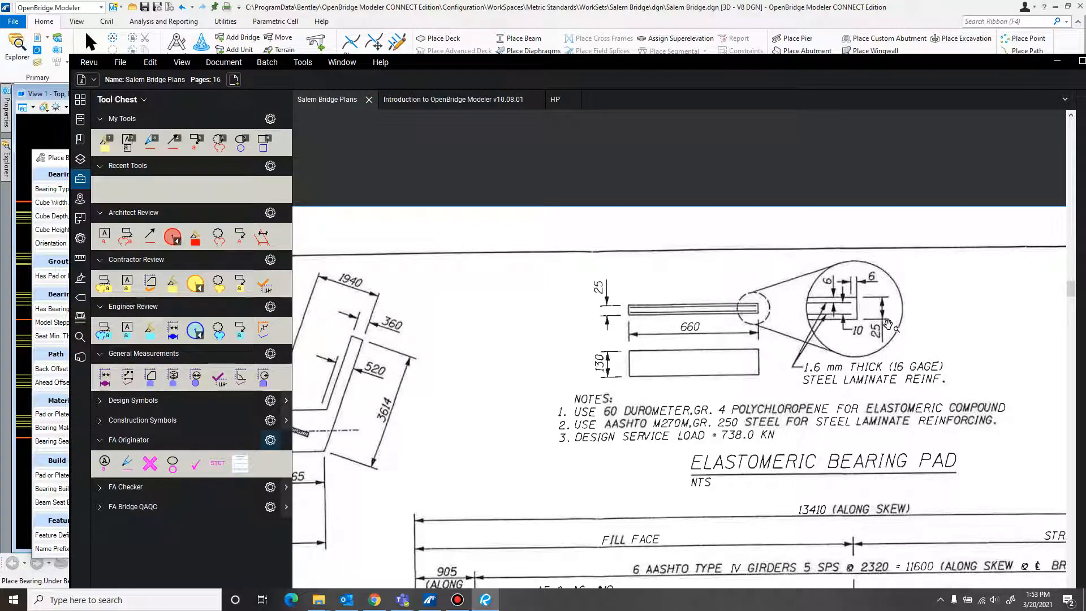
mouse_move(762, 331)
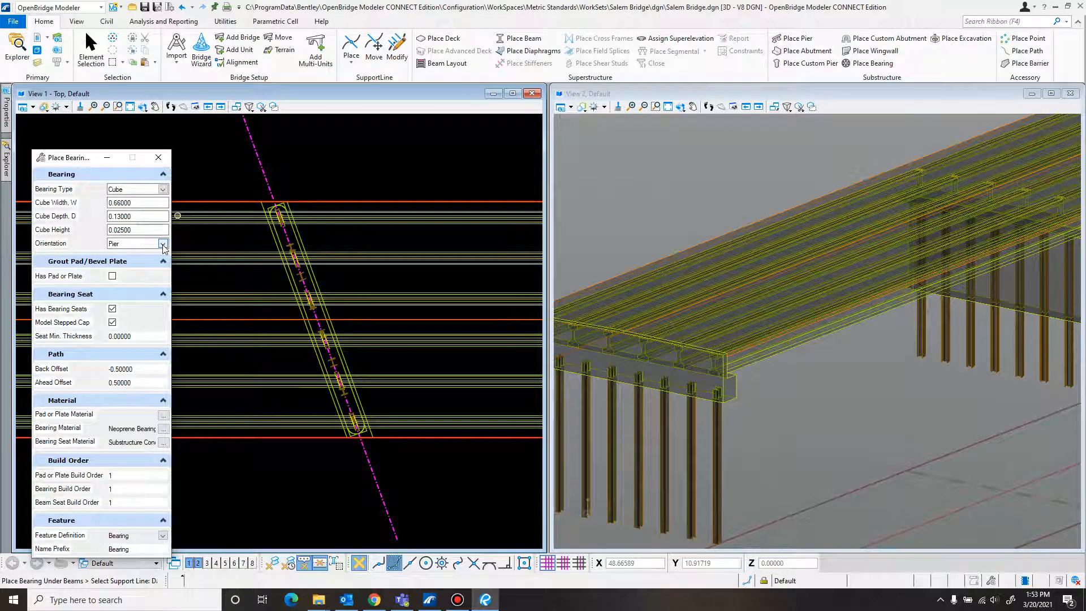
left_click(163, 244)
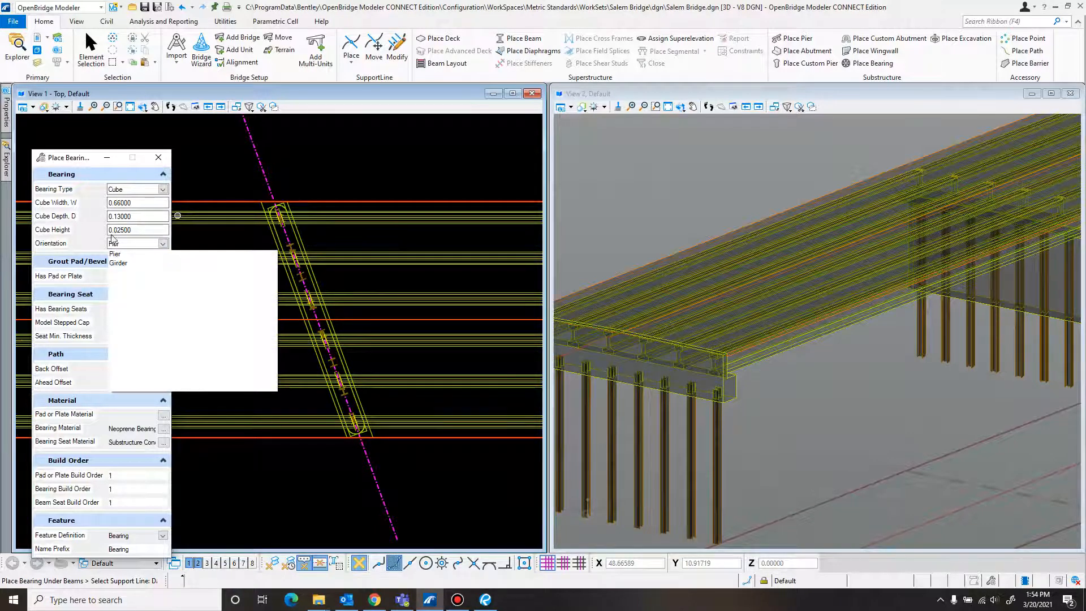
left_click(114, 253)
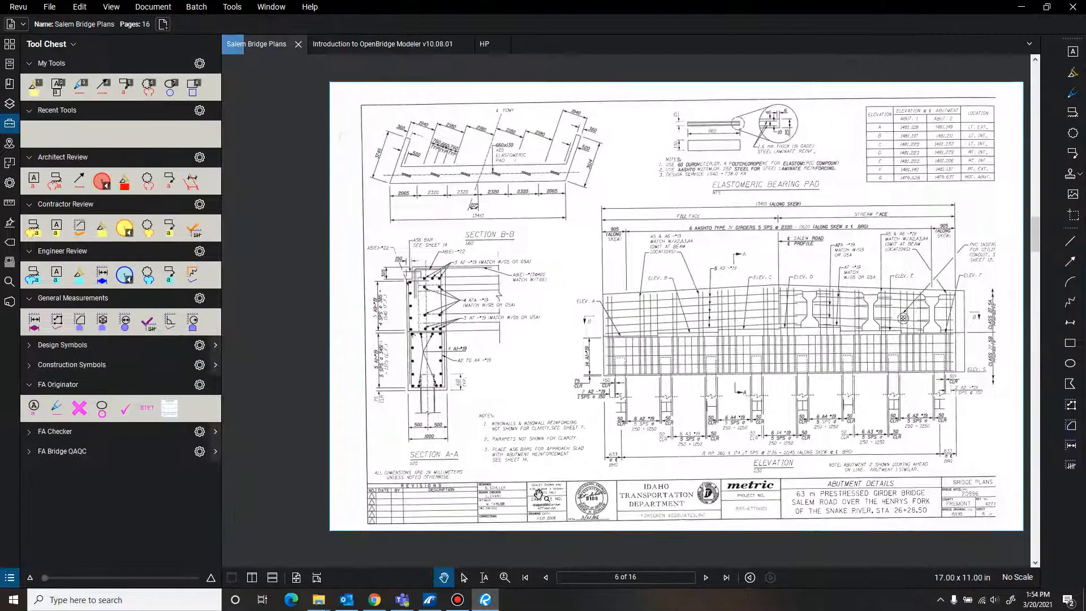
- View the Pier Cap Plan on sheet 5 with its 660×130×25 bearing pads
left_click(624, 577)
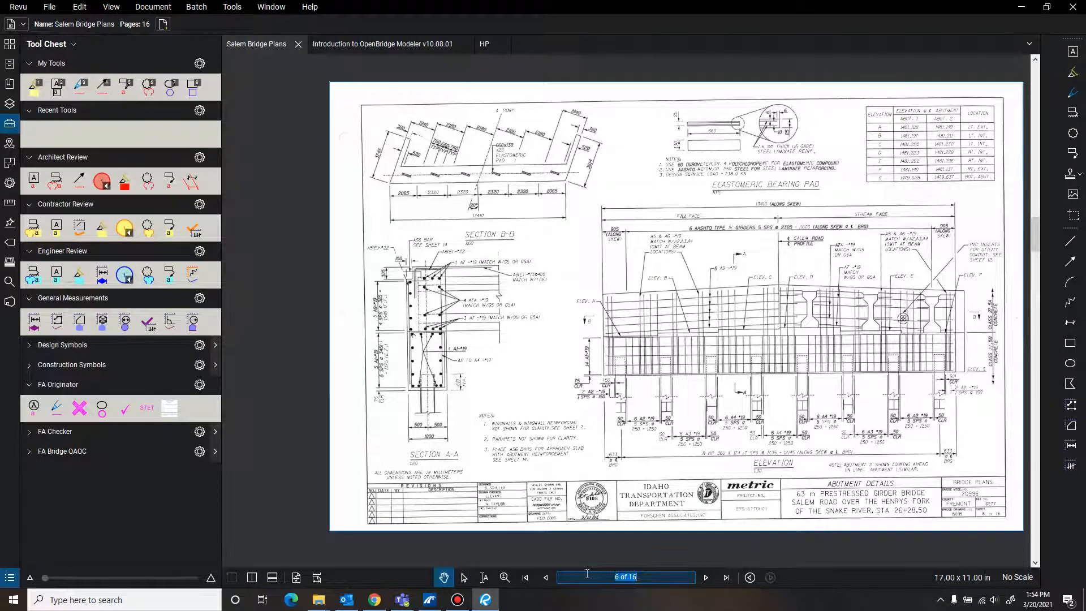
left_click(545, 577)
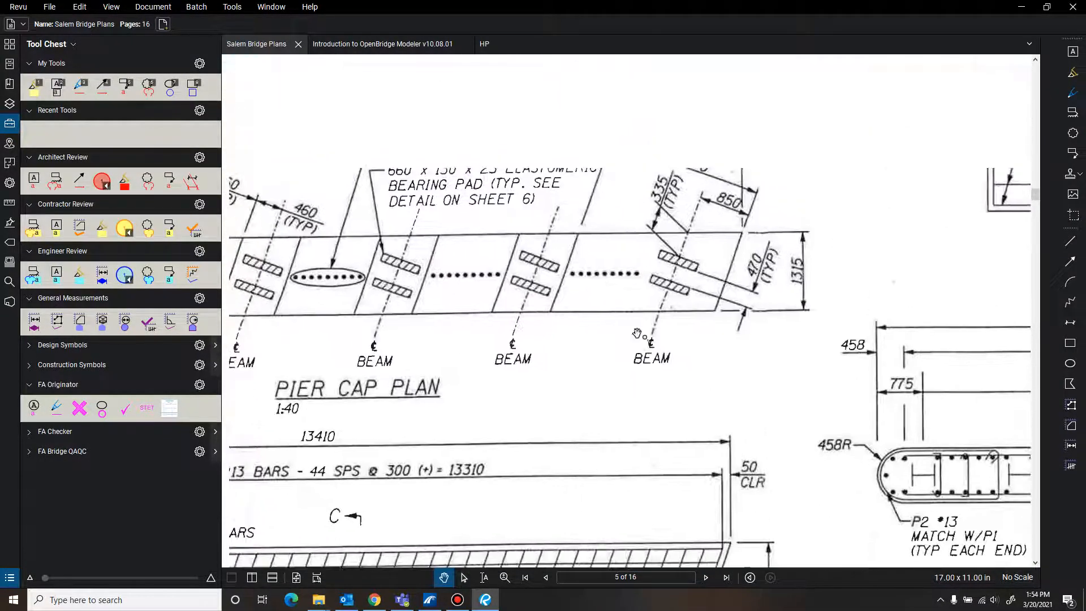
left_click_drag(638, 332, 744, 301)
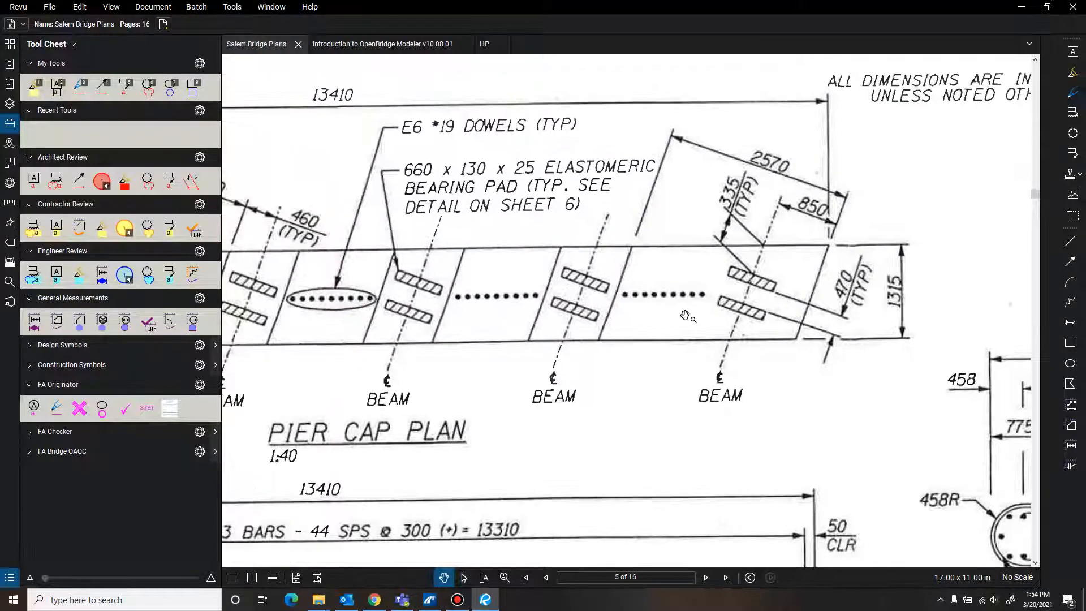
scroll("down", 3)
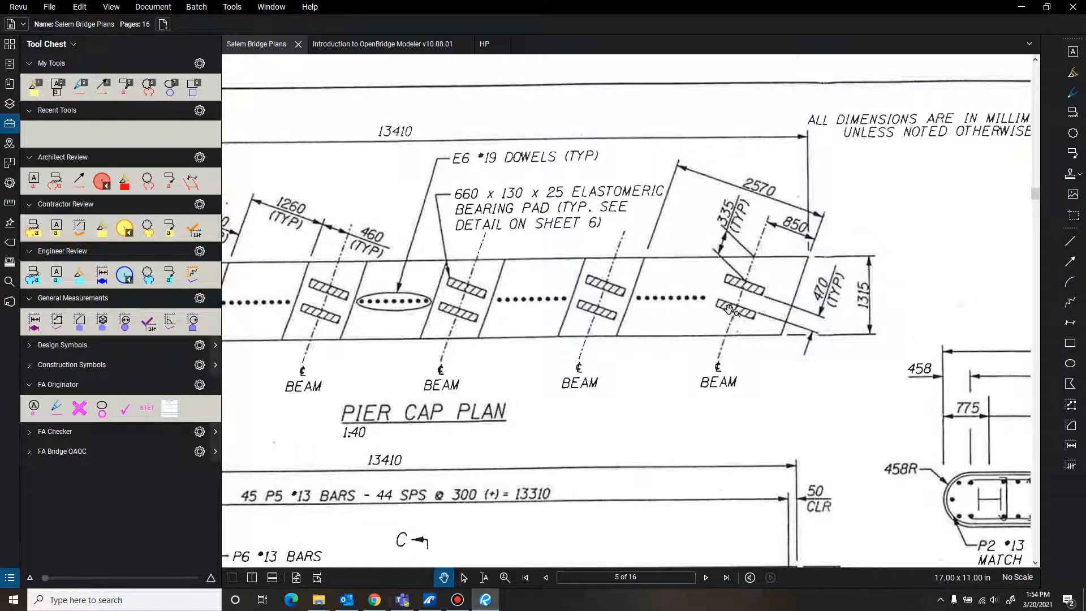
mouse_move(734, 311)
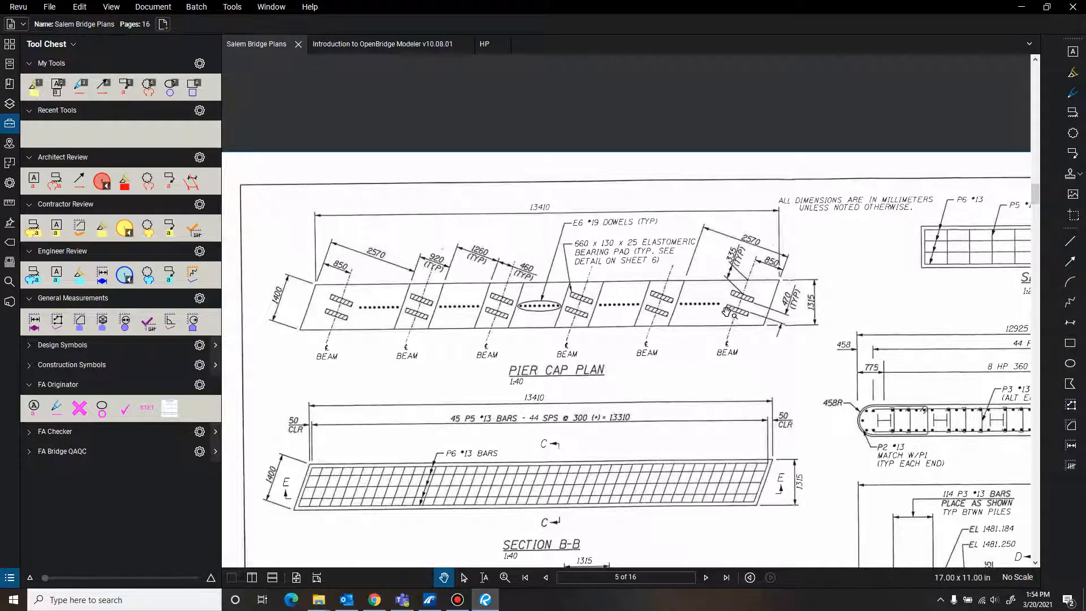
mouse_move(724, 312)
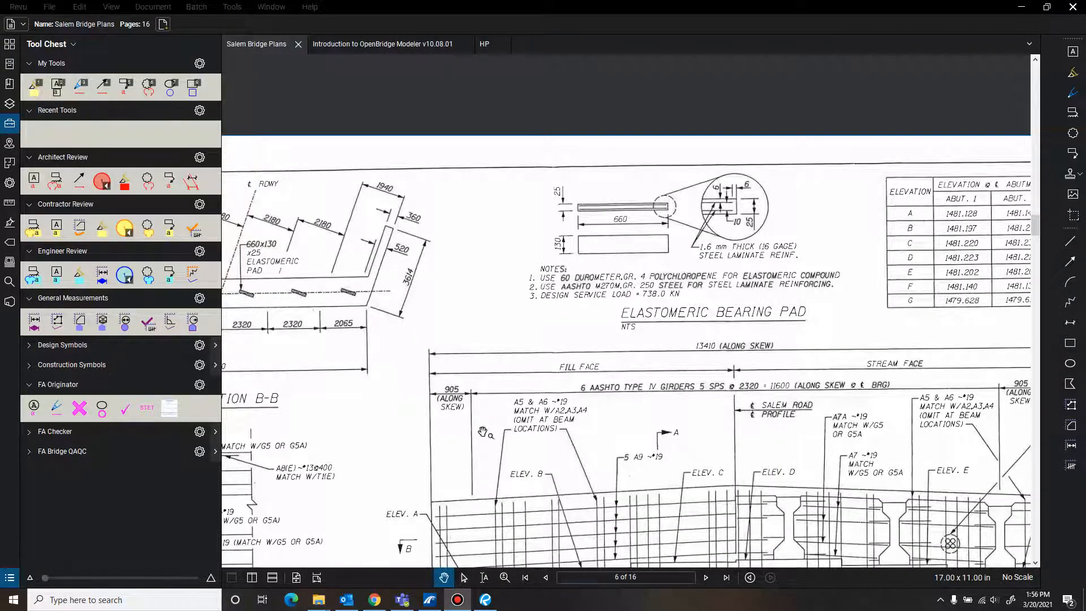
left_click(547, 577)
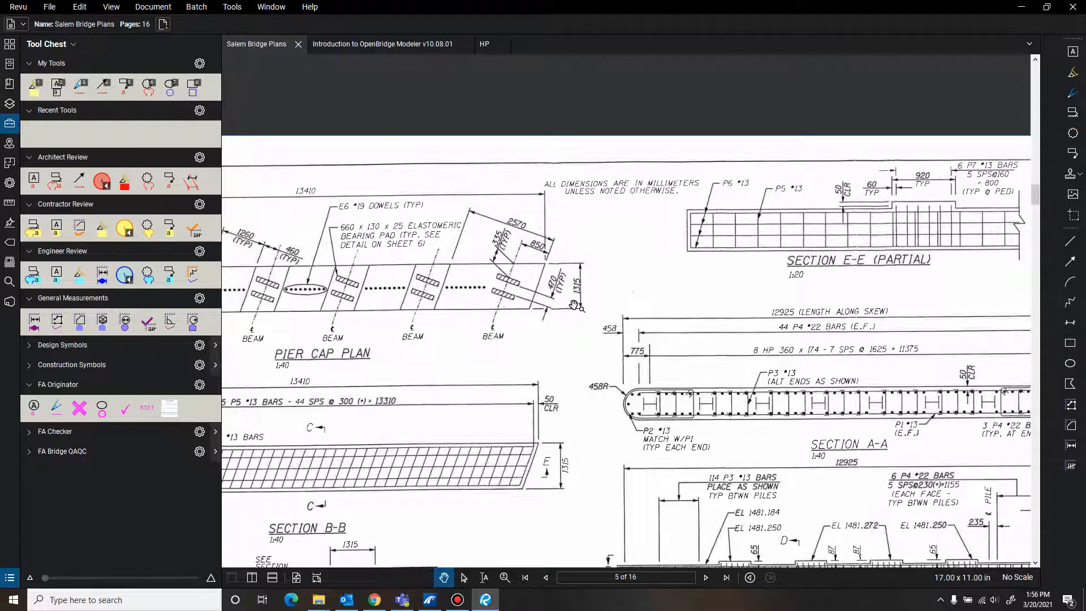
mouse_move(550, 317)
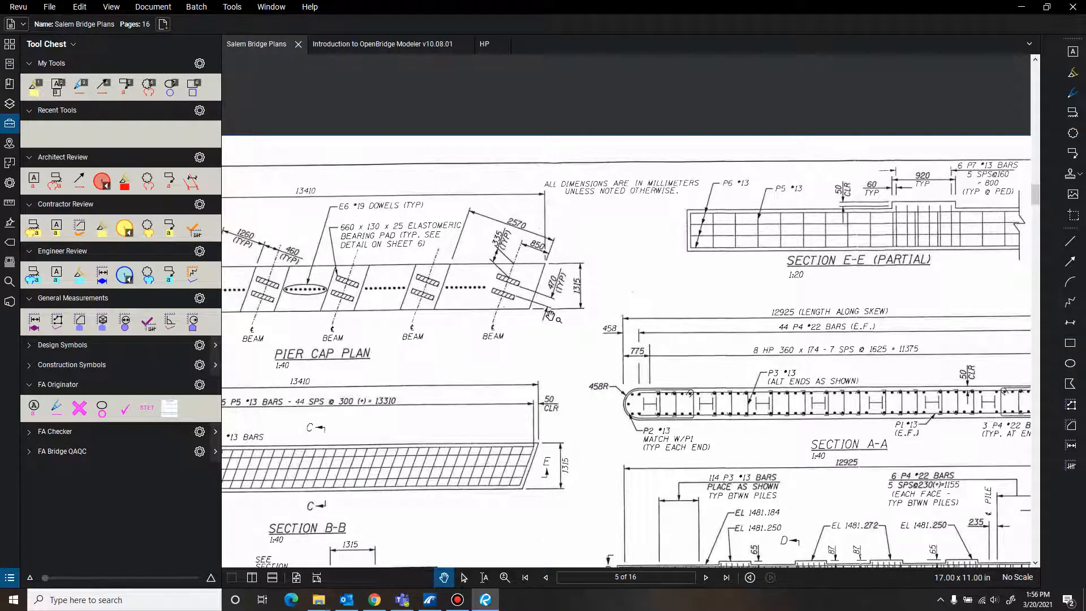
mouse_move(648, 117)
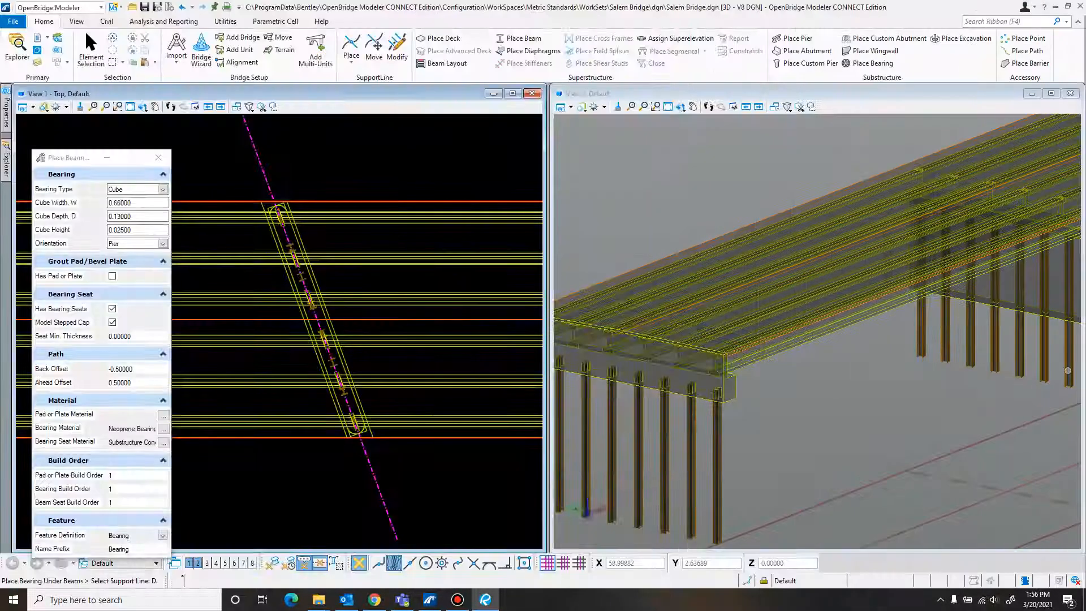
- Enter -0.282 back offset and 0.282 ahead offset for the cube bearings
left_click(137, 369)
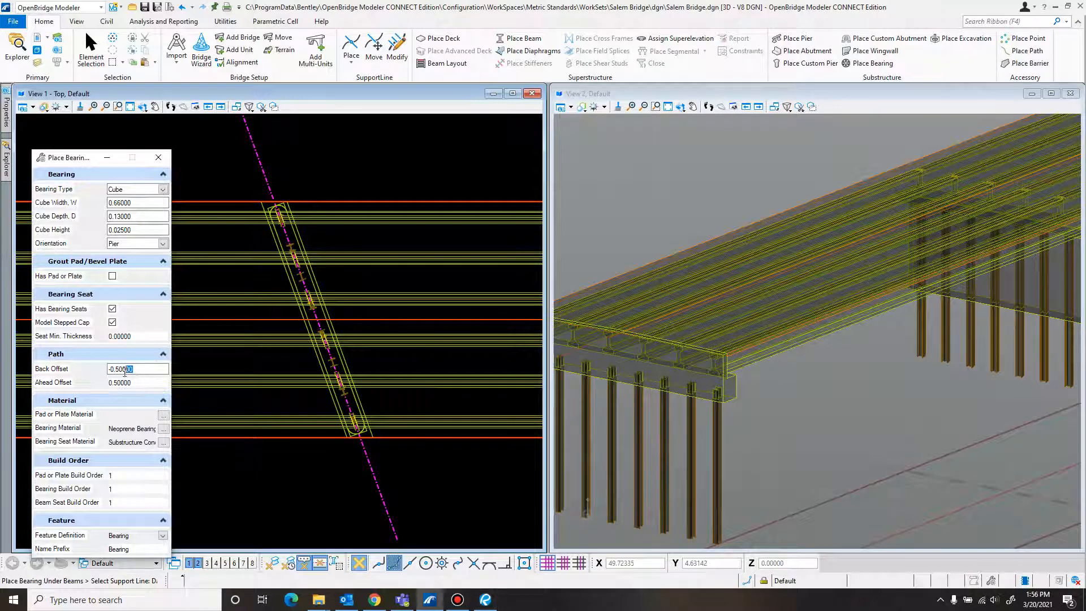
type("-0.282")
left_click(137, 382)
type("0.00")
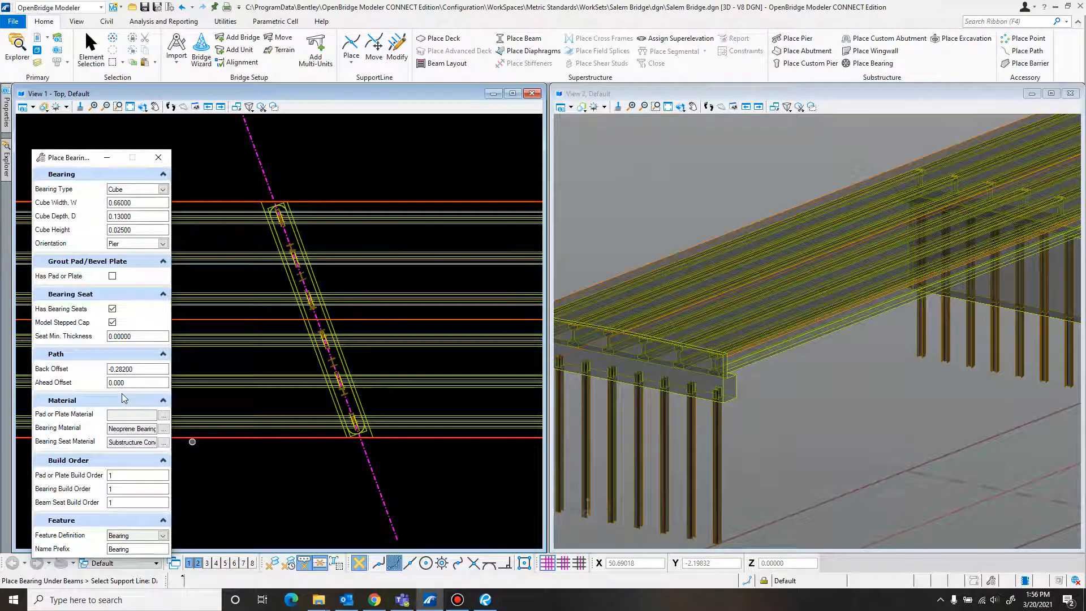
type("0.28200")
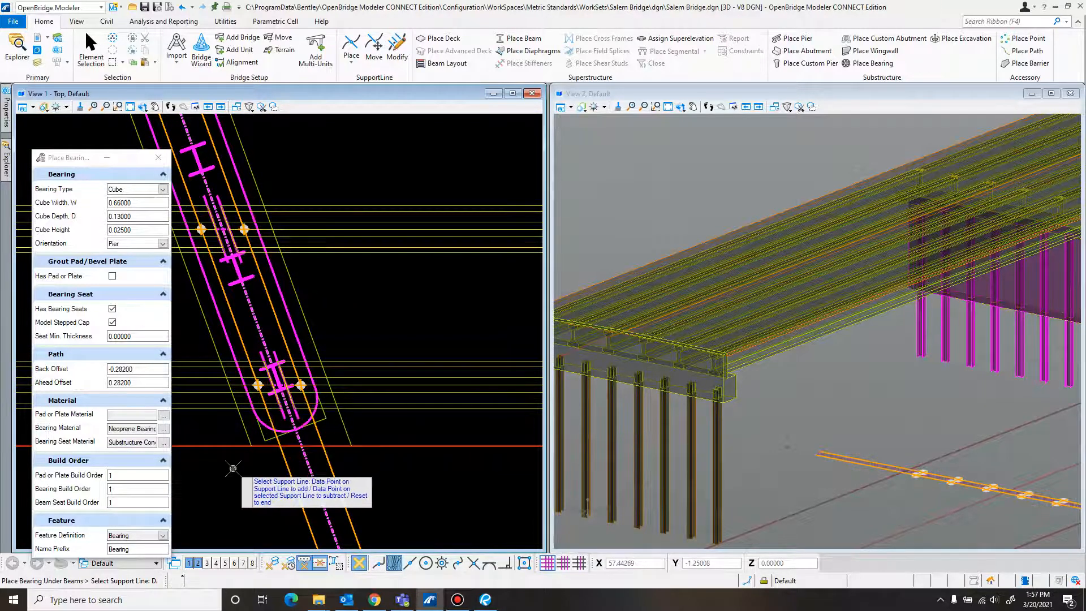
left_click(232, 466)
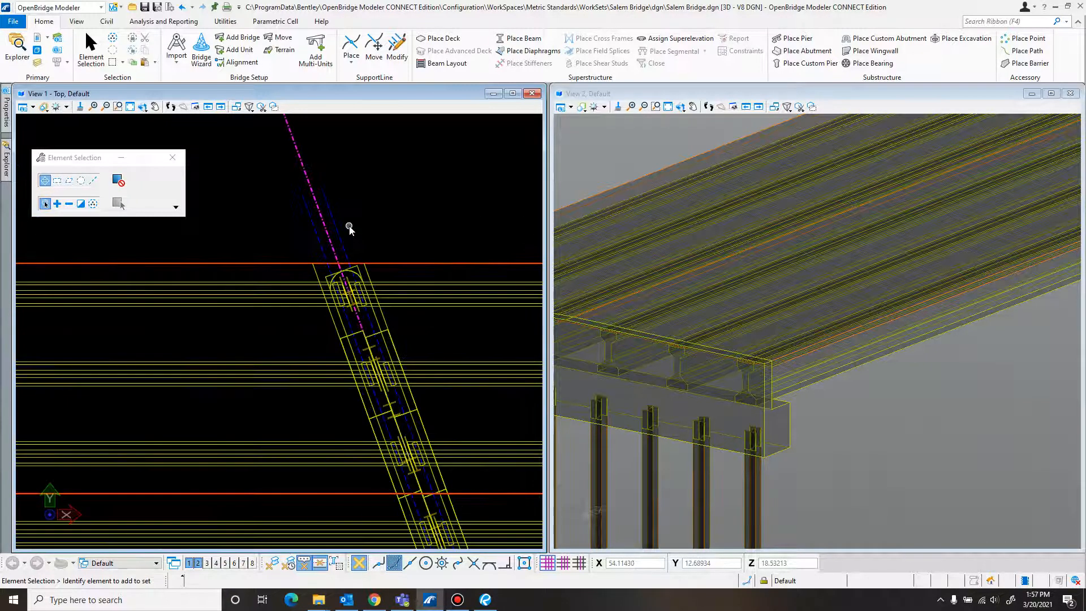
mouse_move(413, 365)
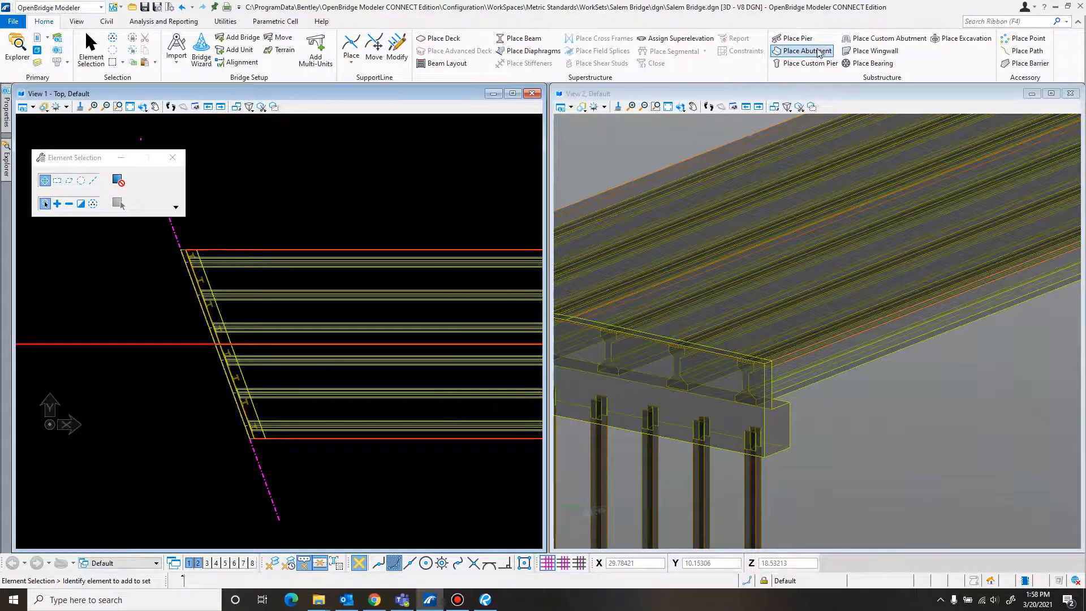
- Reopen Place Bearing with back offset -0.5 and ahead offset 0.5
left_click(873, 62)
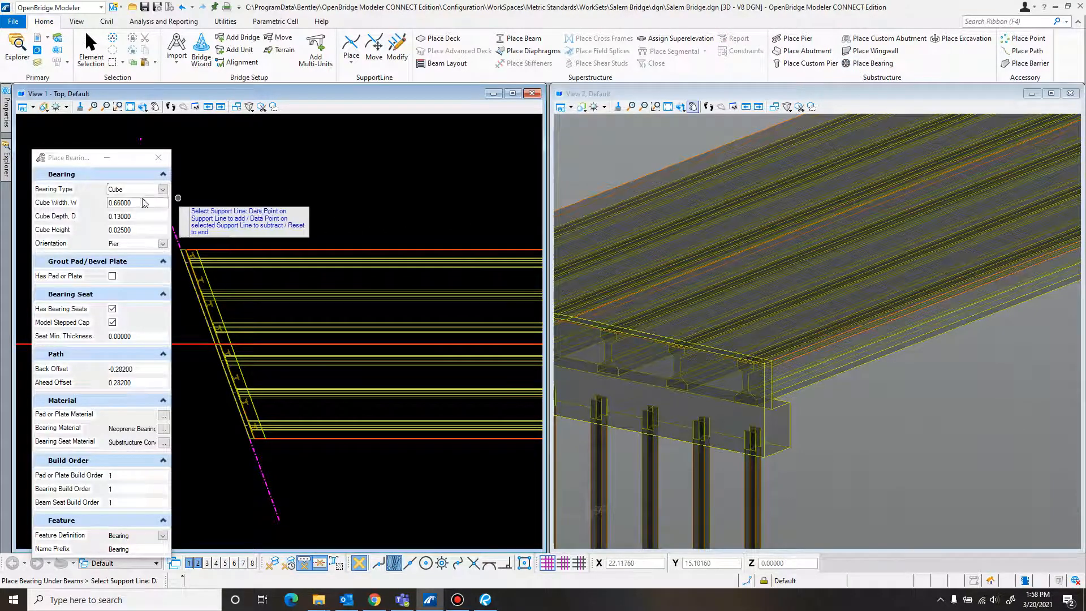
left_click(136, 368)
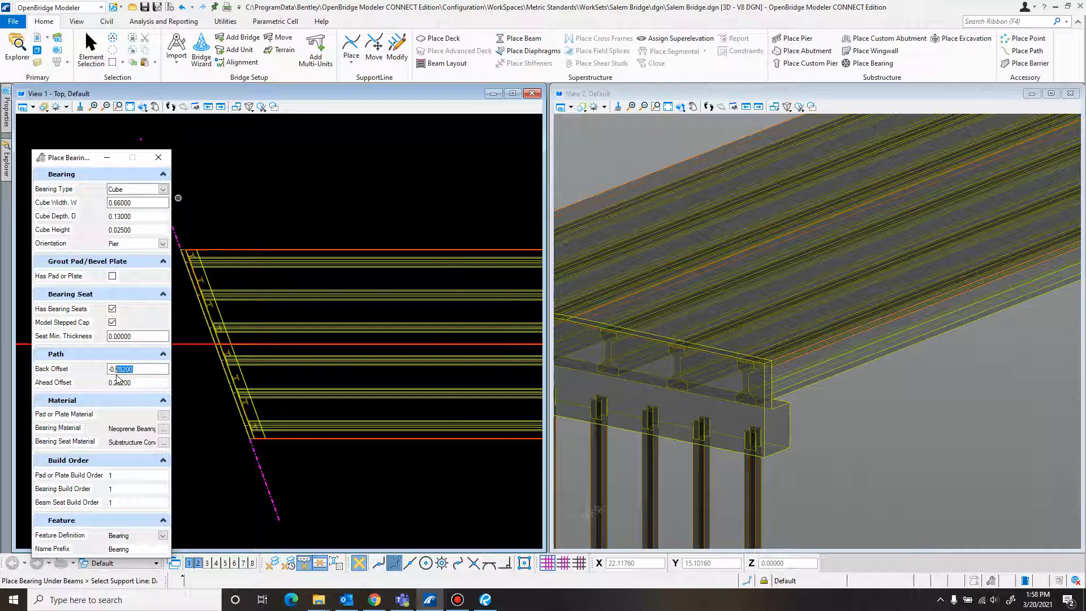
left_click(137, 382)
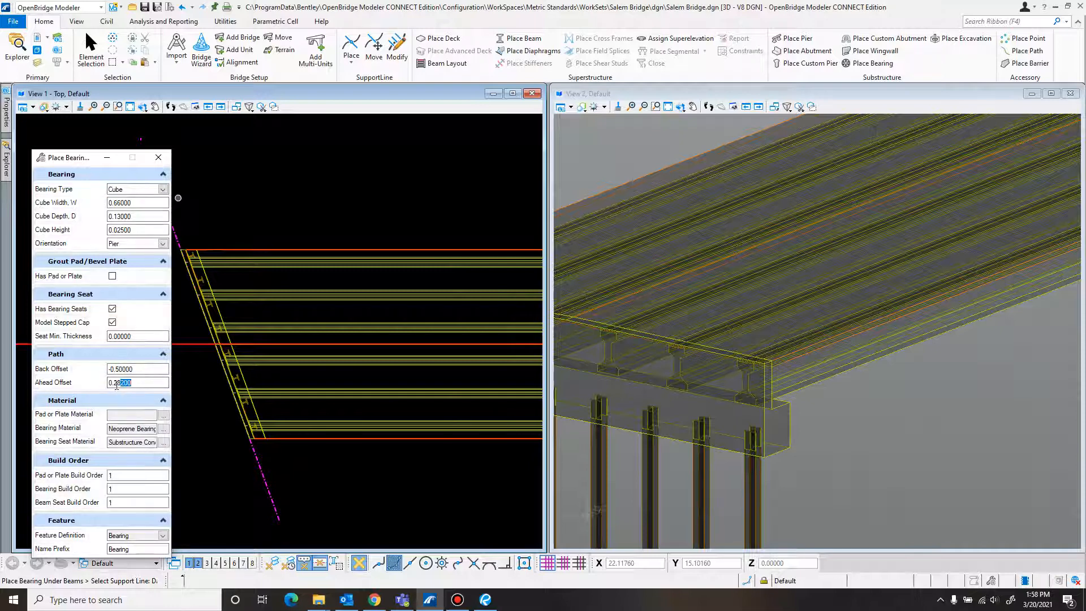
type("0.")
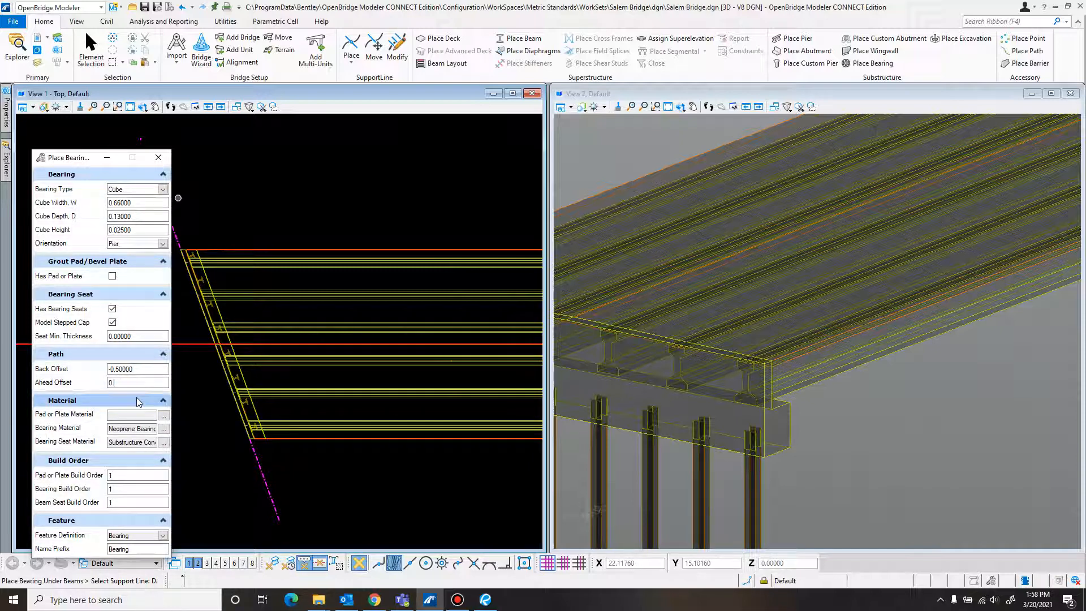
type("0.50000")
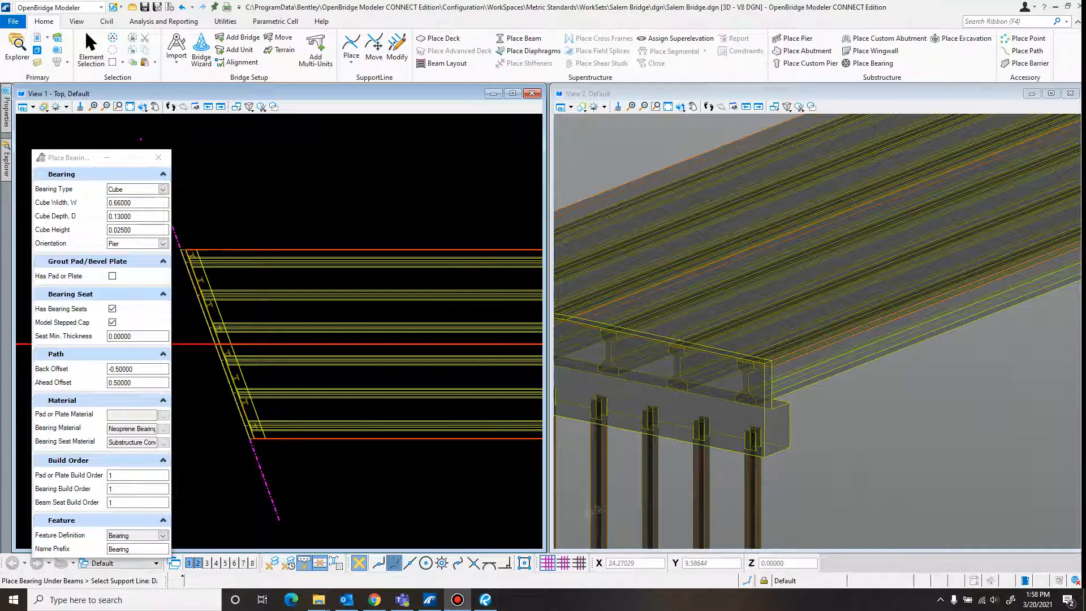
- Check the abutment pad layout in Revu, then return to the bearing tool
left_click(485, 600)
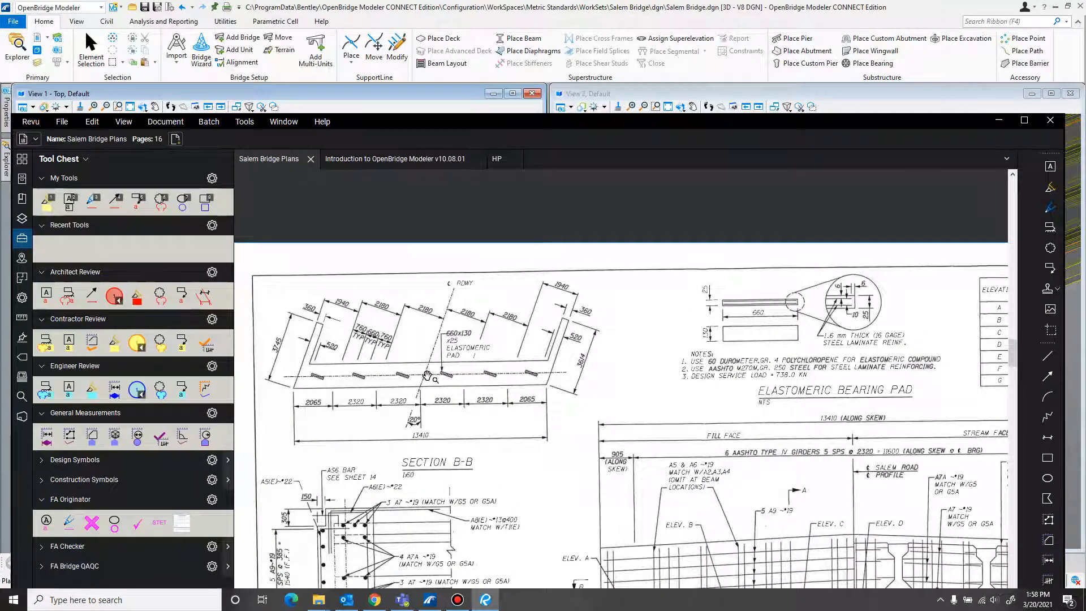
mouse_move(423, 386)
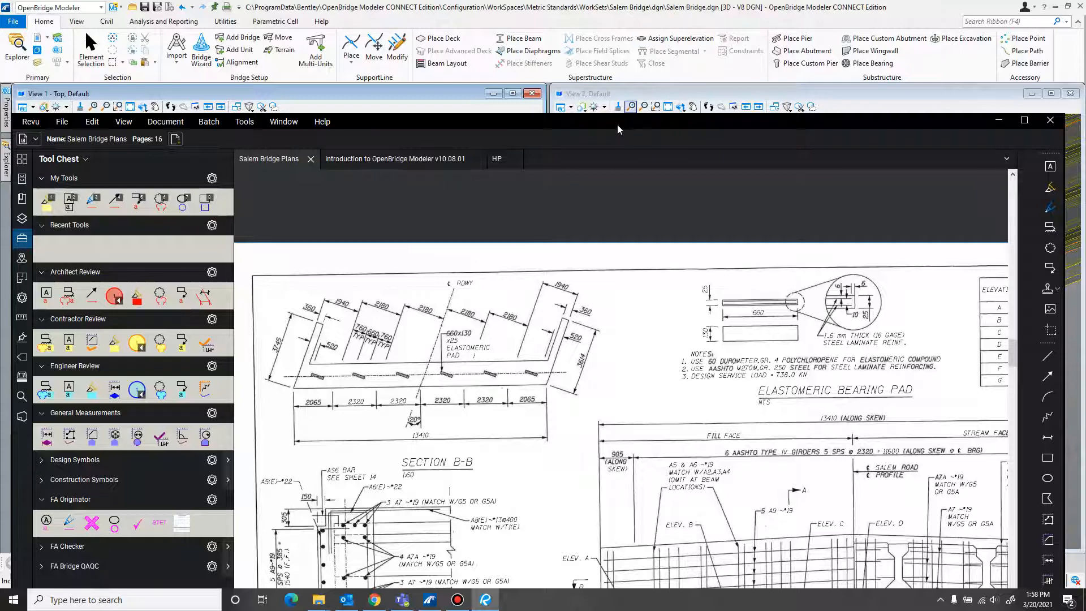
left_click(873, 63)
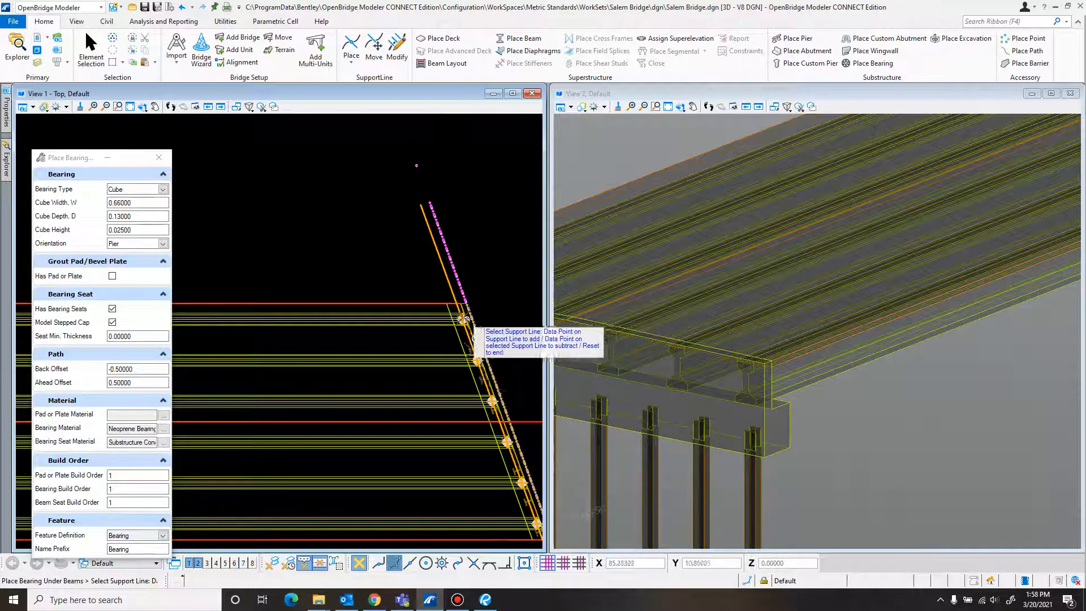
- Pick the abutment support line and enter a -0.50000 path back offset
left_click(333, 268)
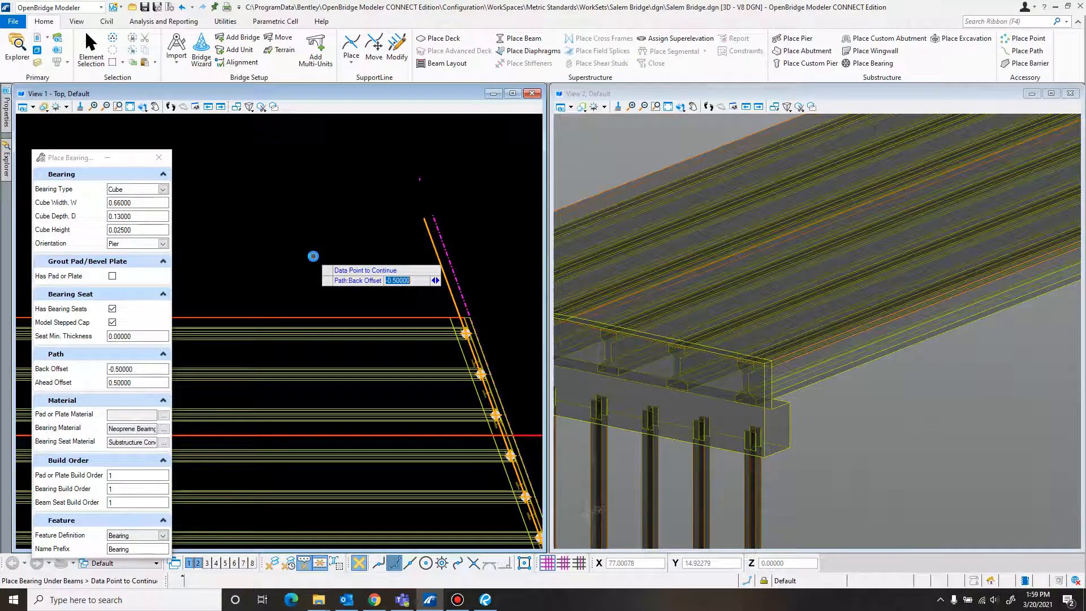
type("-0.50000")
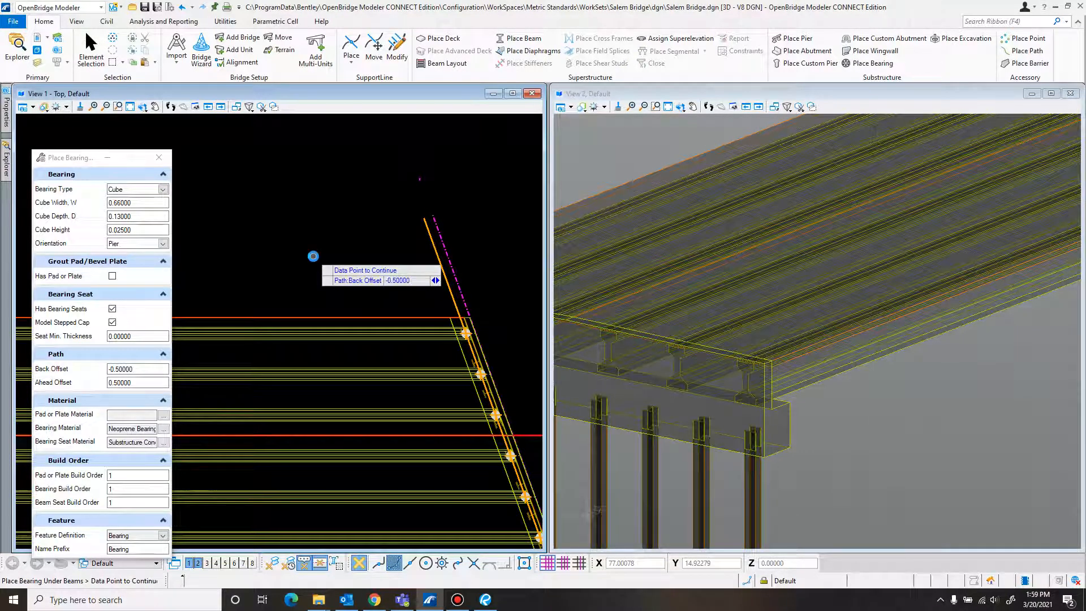